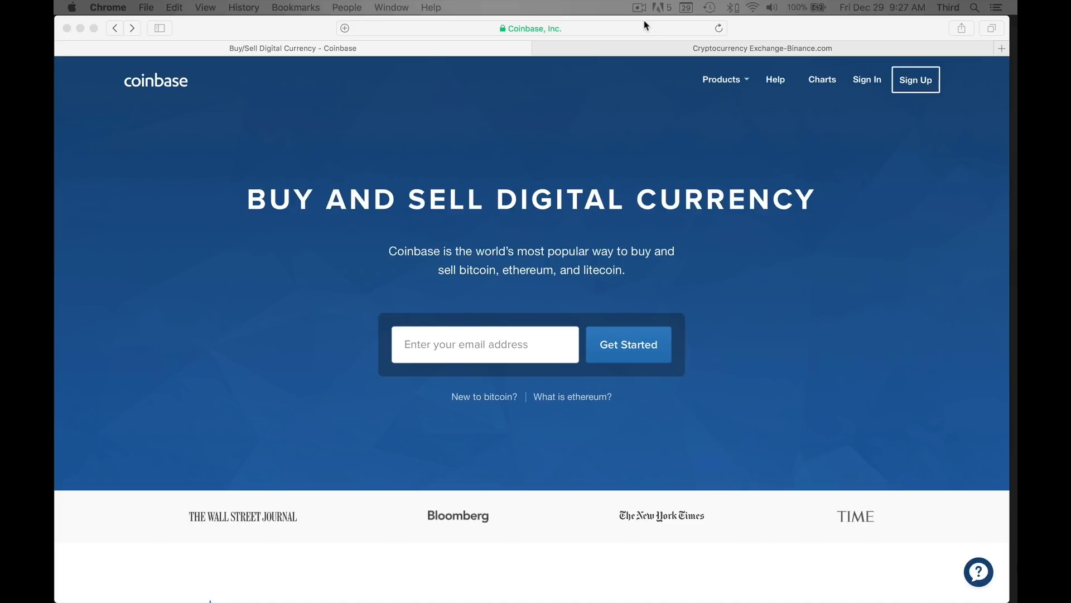
mouse_move(526, 46)
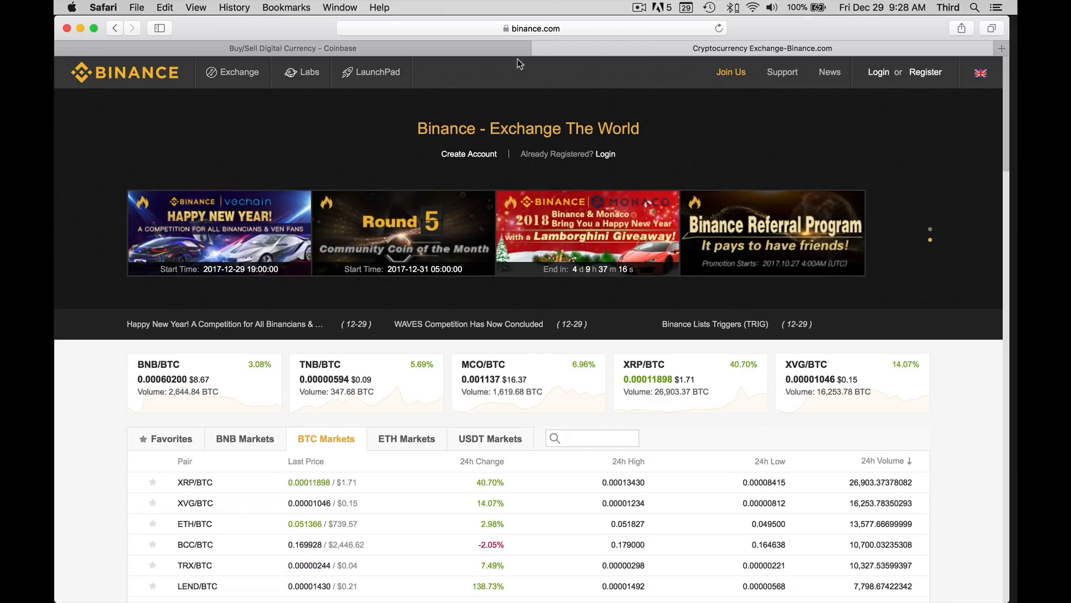
Check the Coinbase and Binance pages and the Create your account form, then show the Coinbase dashboard.
click(292, 48)
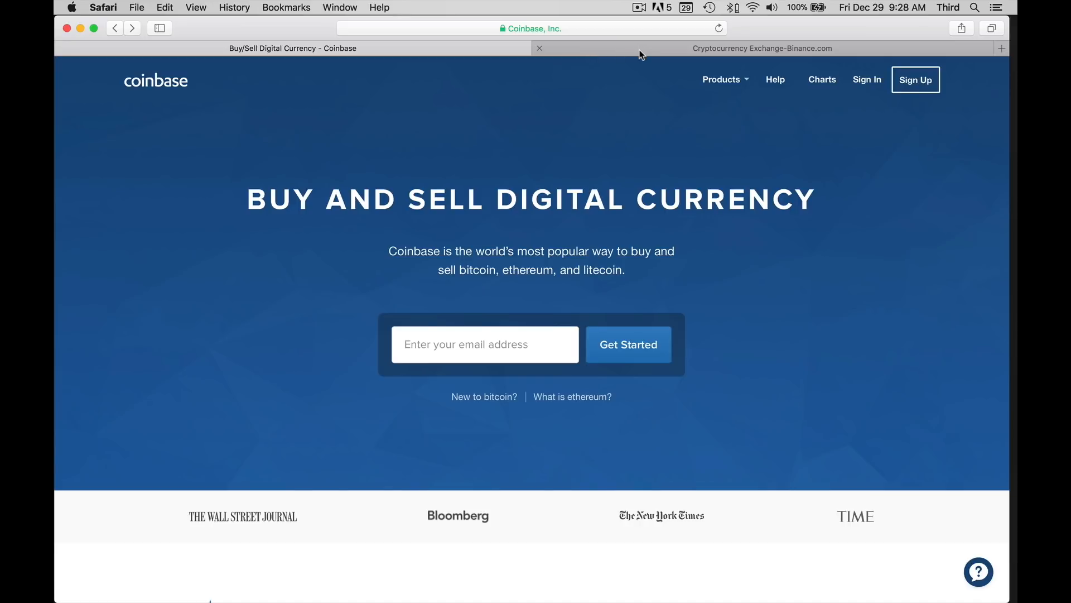
click(760, 48)
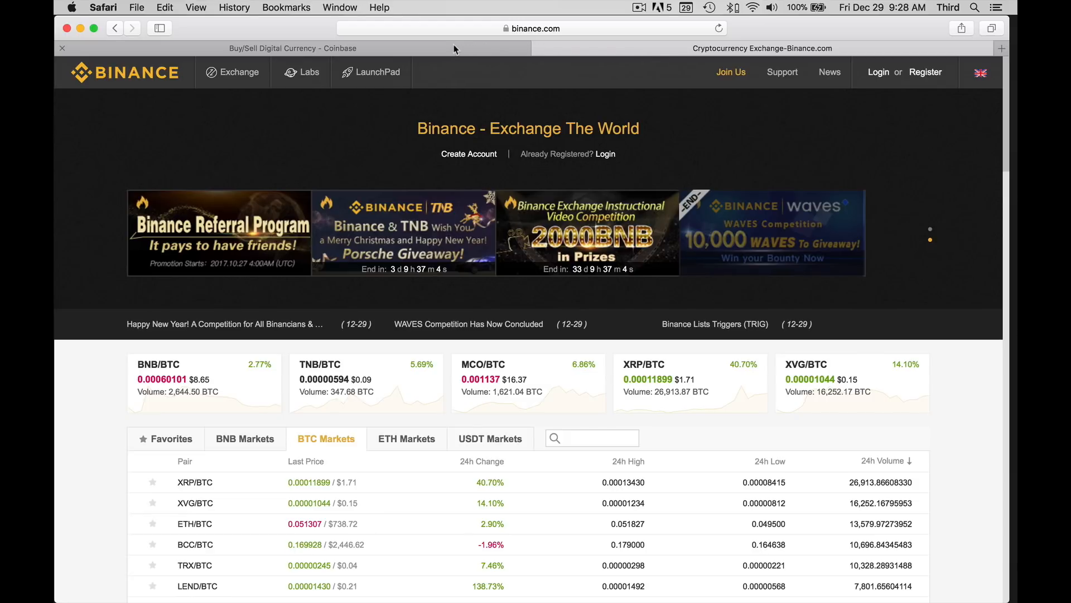
click(292, 48)
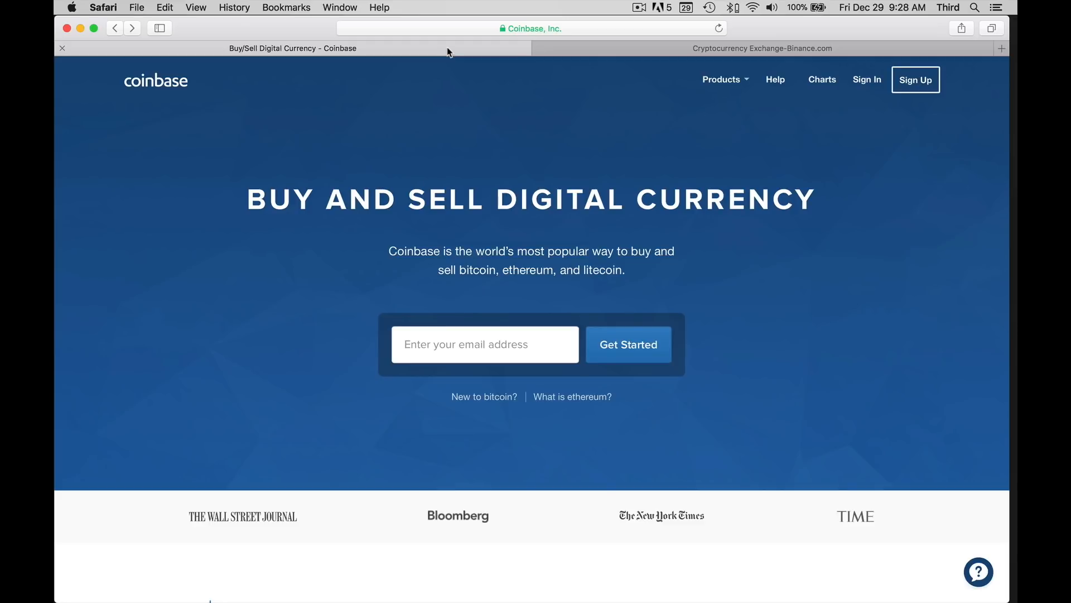
mouse_move(458, 158)
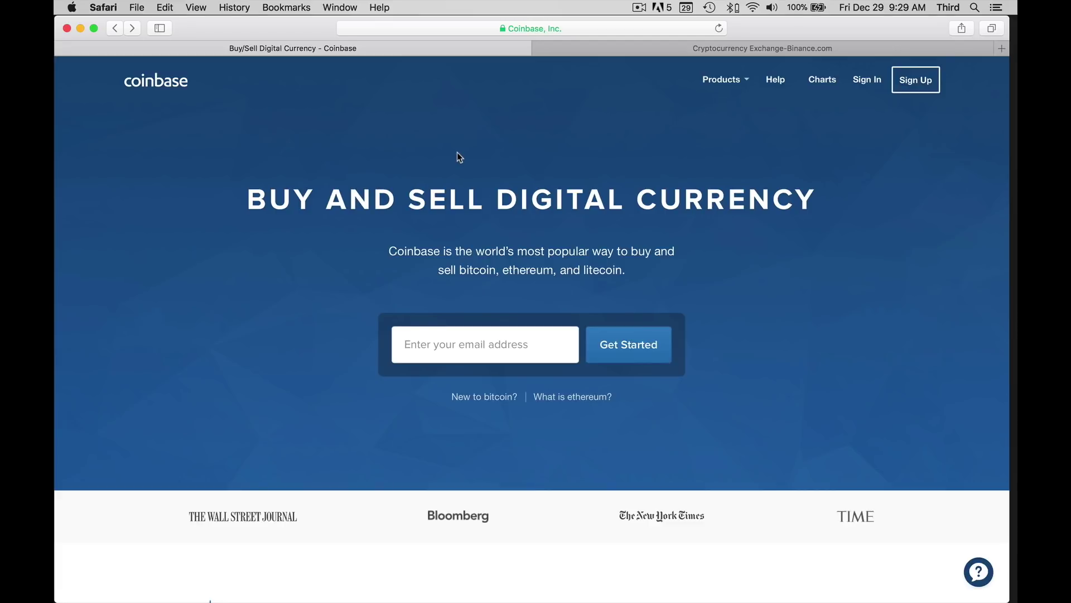
mouse_move(813, 91)
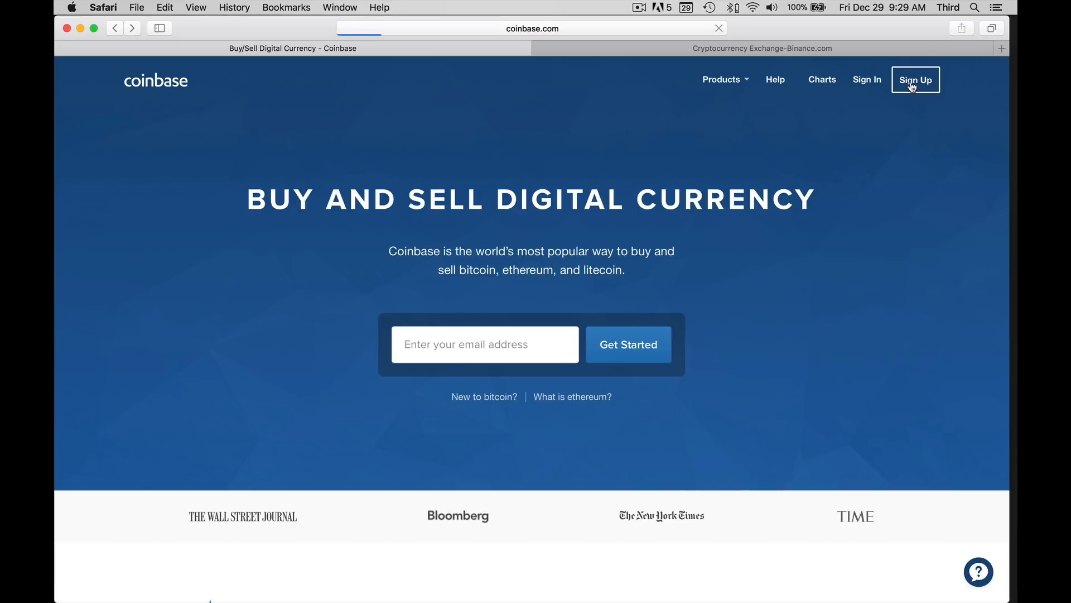
click(915, 79)
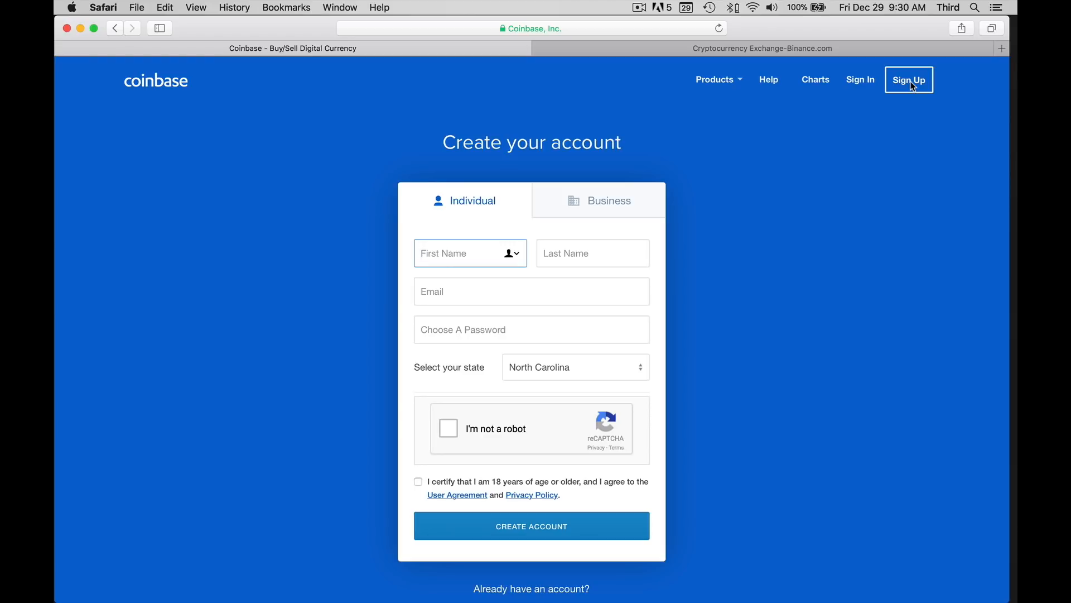
click(470, 252)
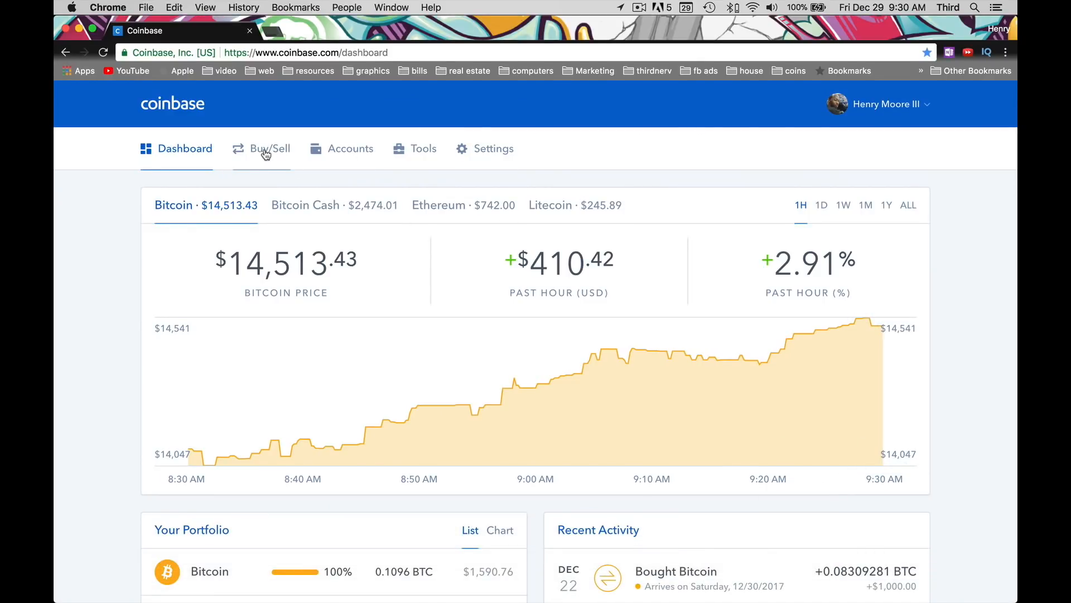
Set up a Bitcoin buy paid from Wells Fargo checking, with the USD amount field focused.
click(262, 148)
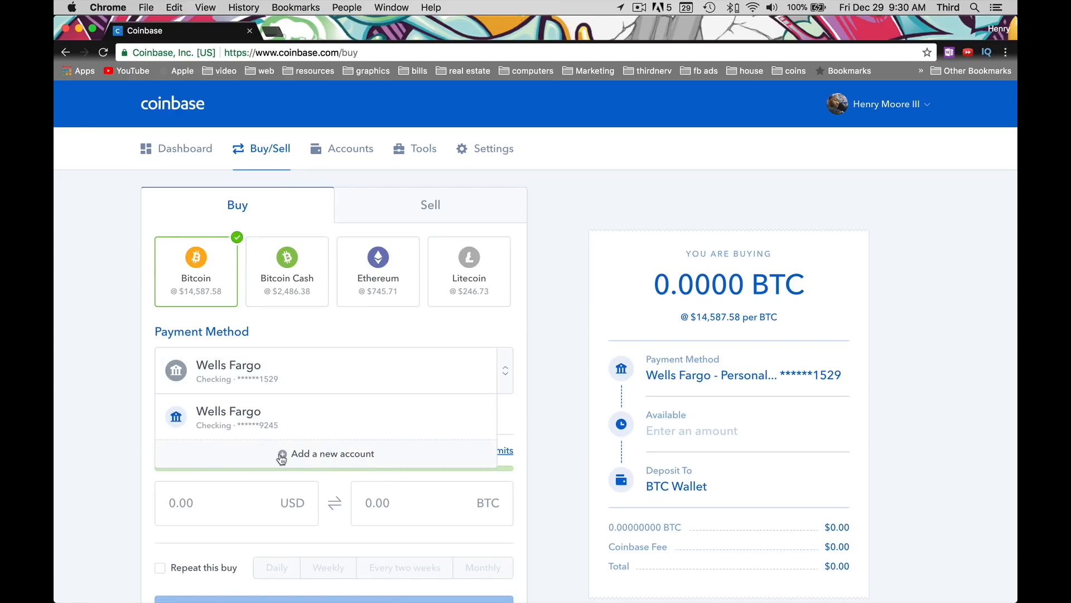
mouse_move(344, 343)
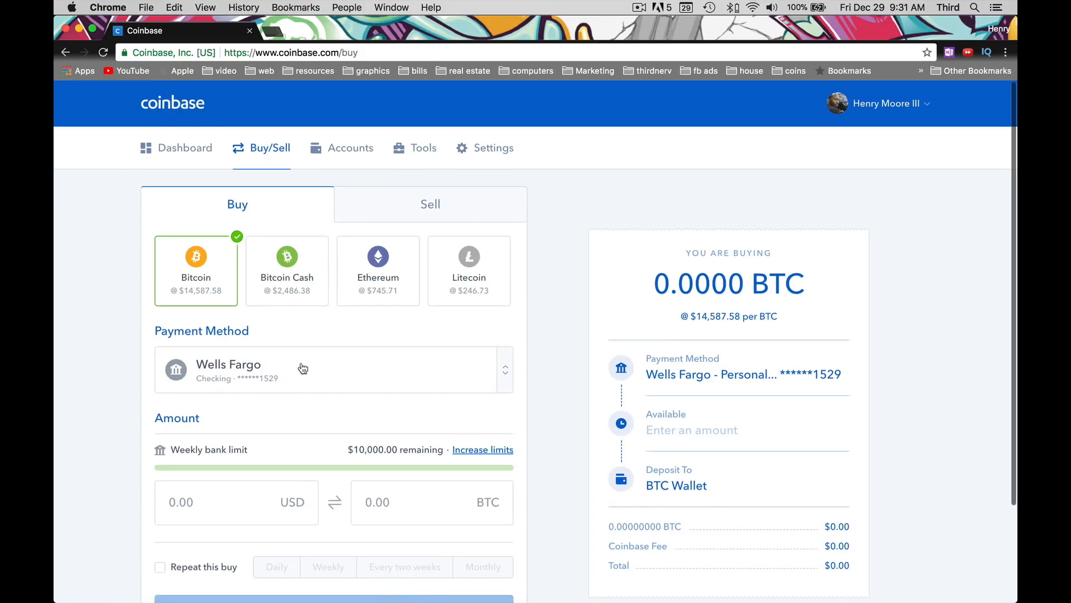
click(504, 369)
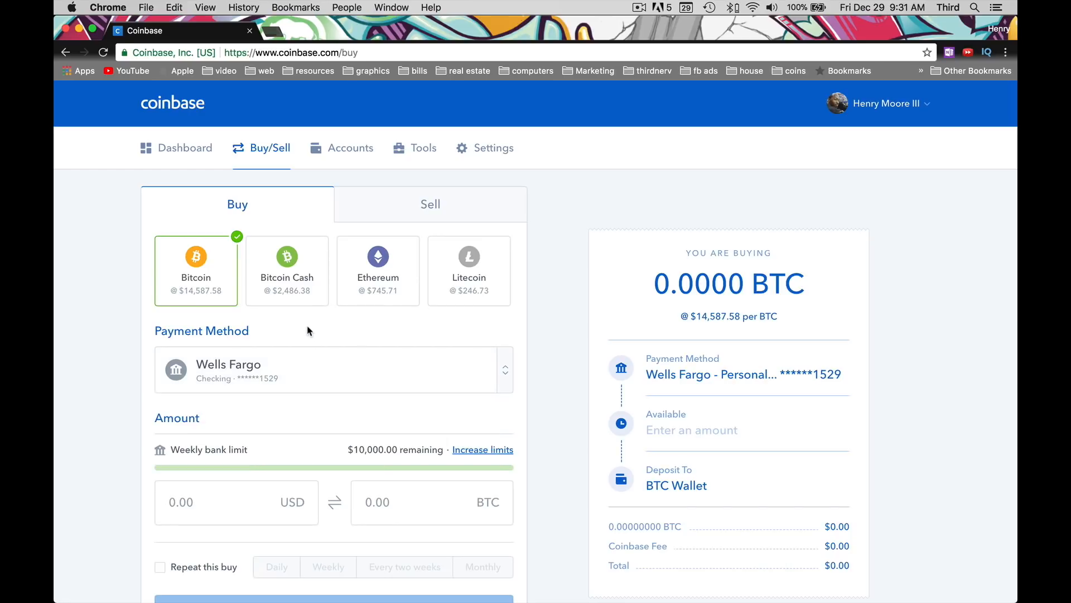
mouse_move(213, 280)
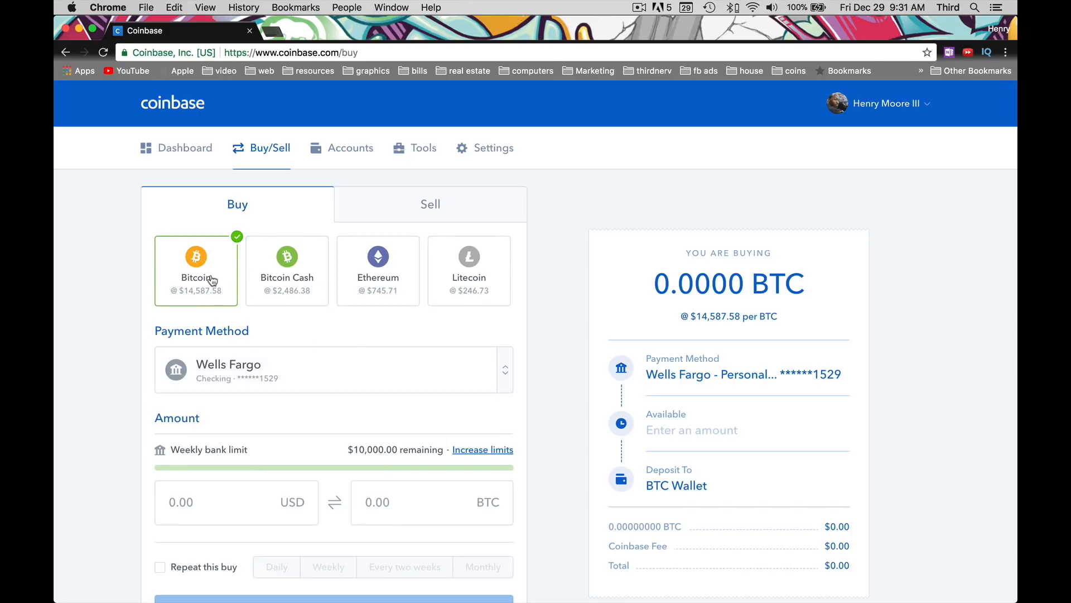
mouse_move(287, 256)
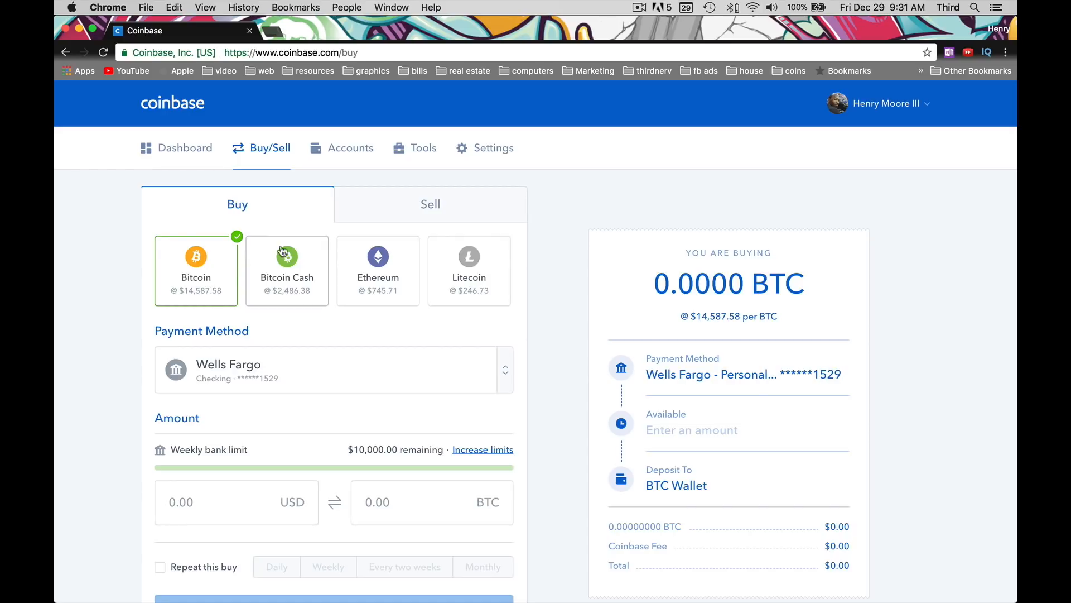
click(286, 270)
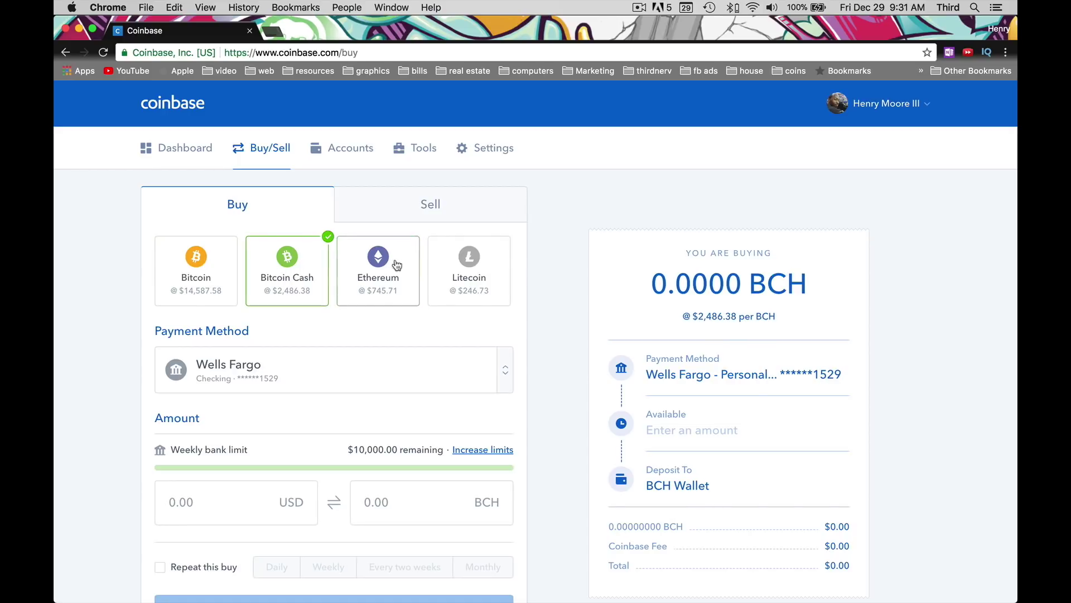
click(195, 270)
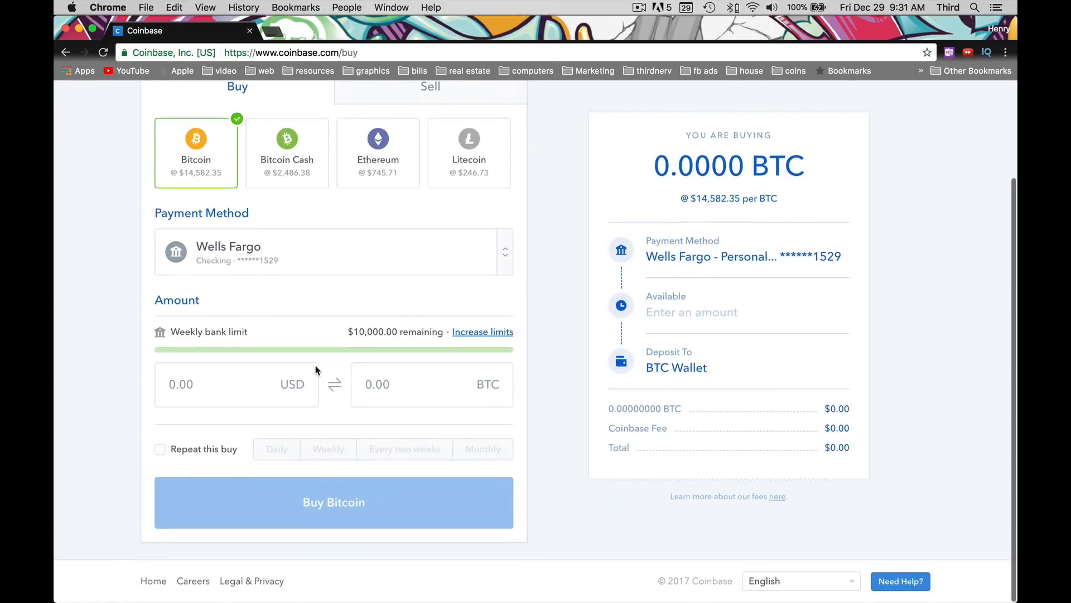
click(205, 384)
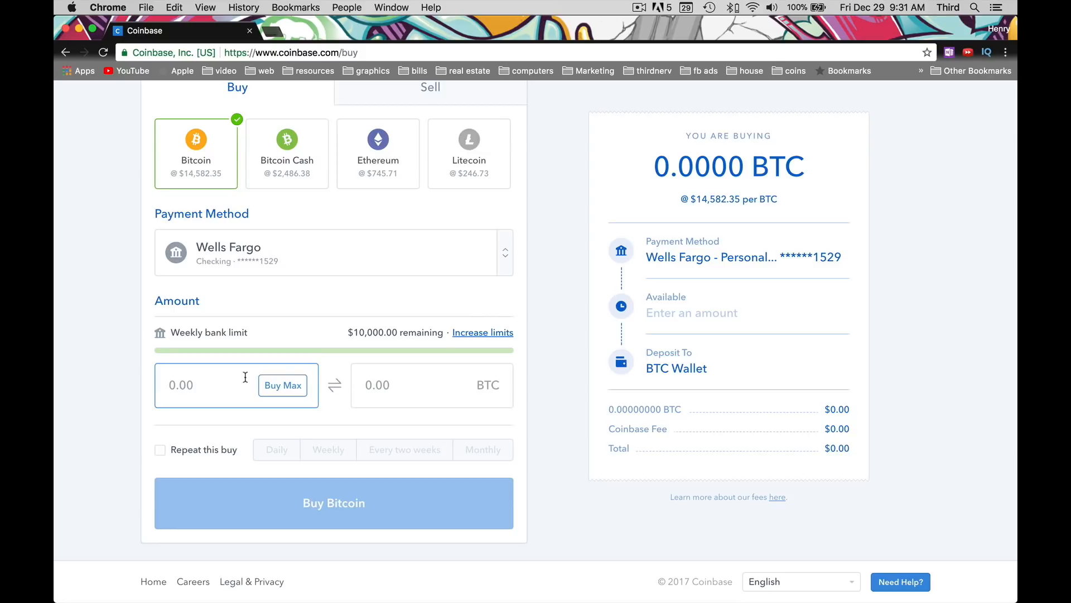
mouse_move(289, 497)
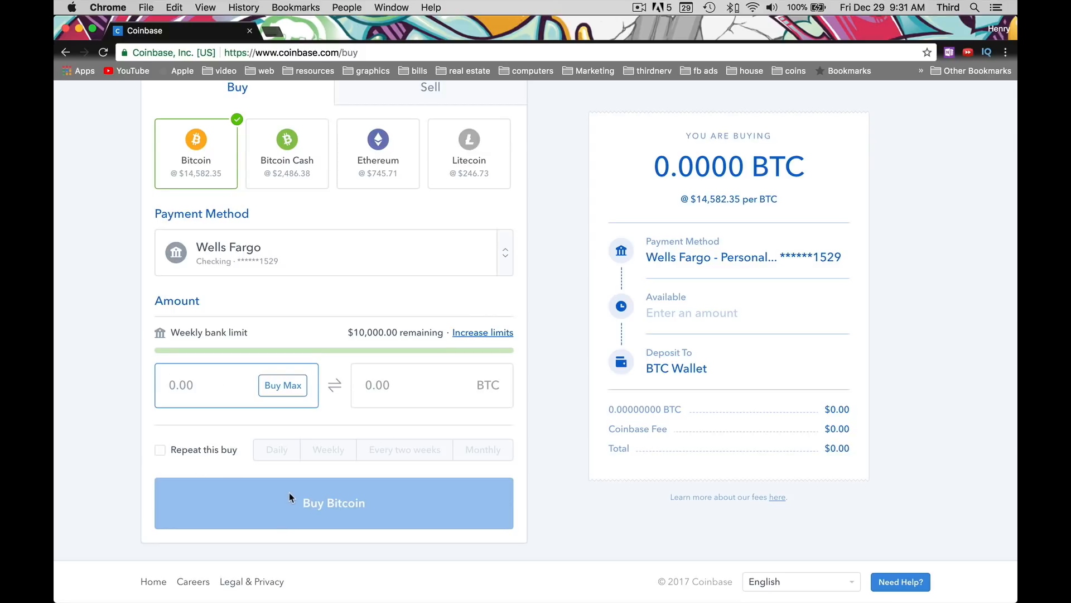
Scroll over the Bitcoin buy form, still paid from Wells Fargo checking with zero USD.
scroll(up, 3)
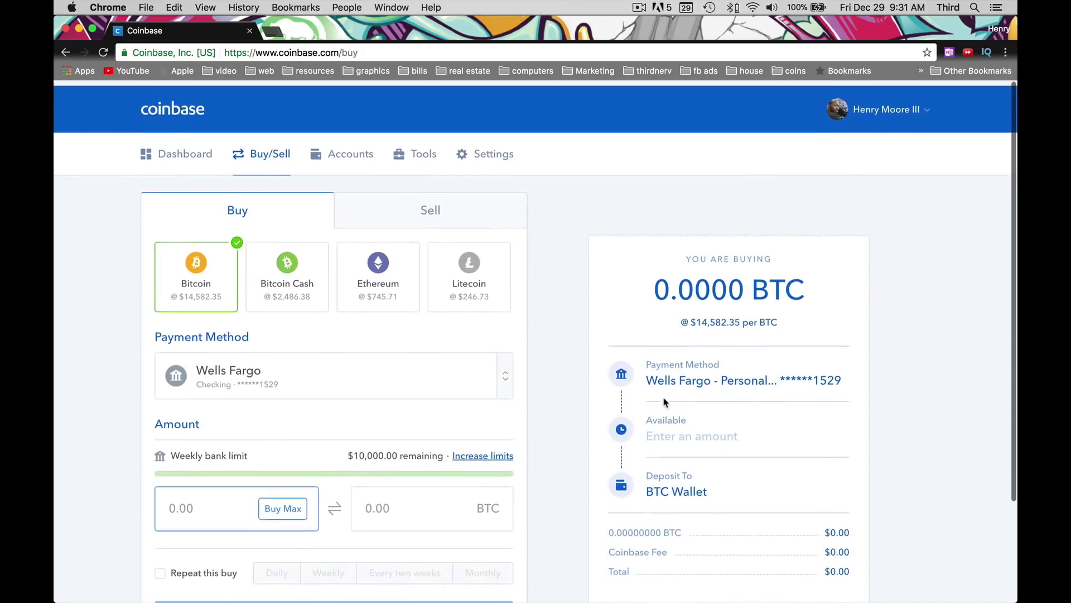
scroll(down, 3)
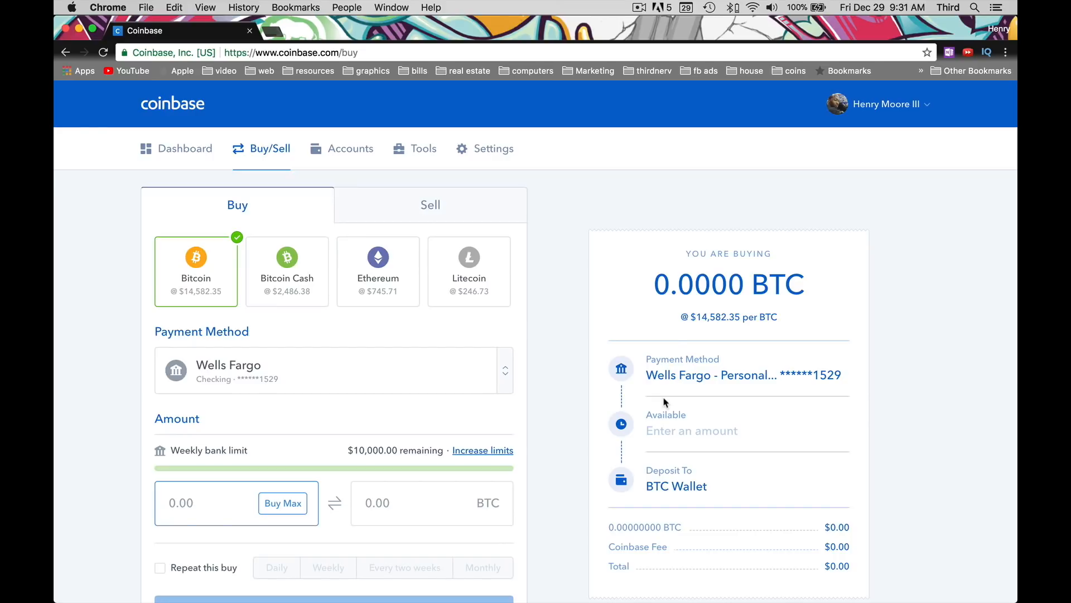
mouse_move(501, 361)
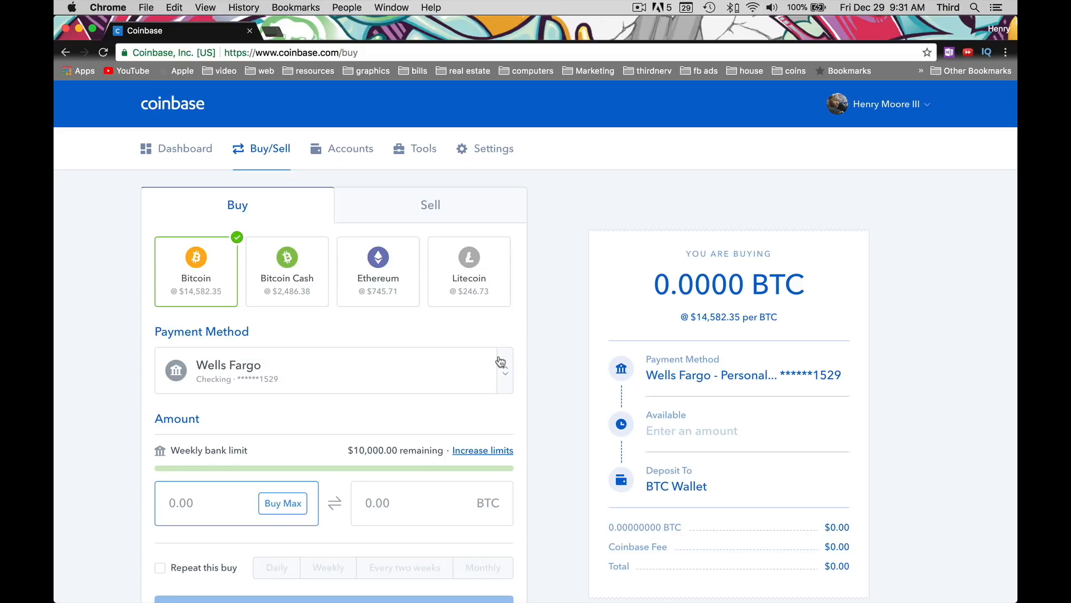
mouse_move(669, 345)
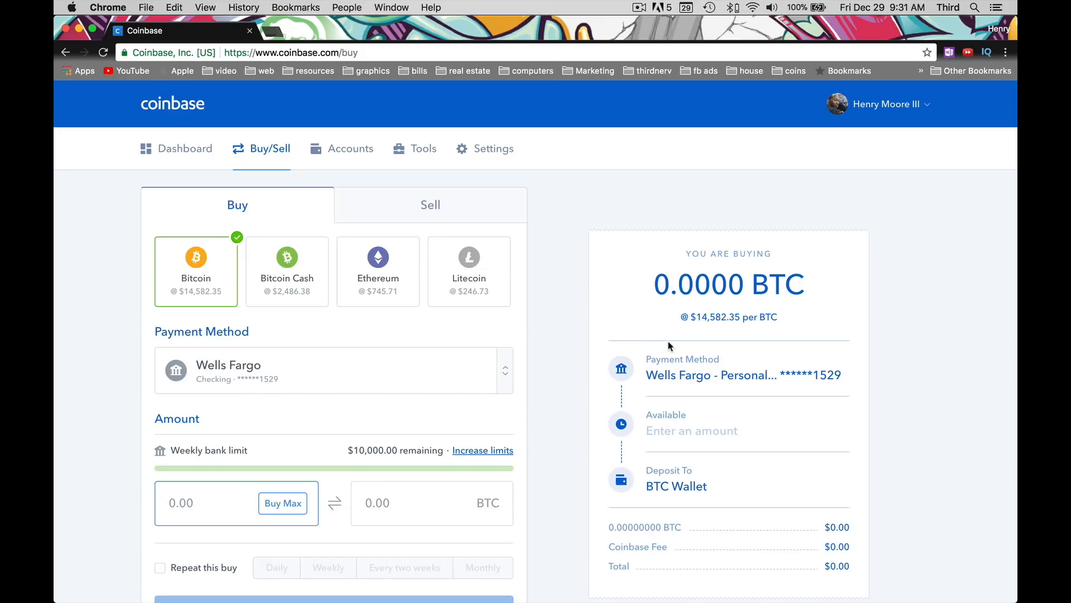
mouse_move(570, 294)
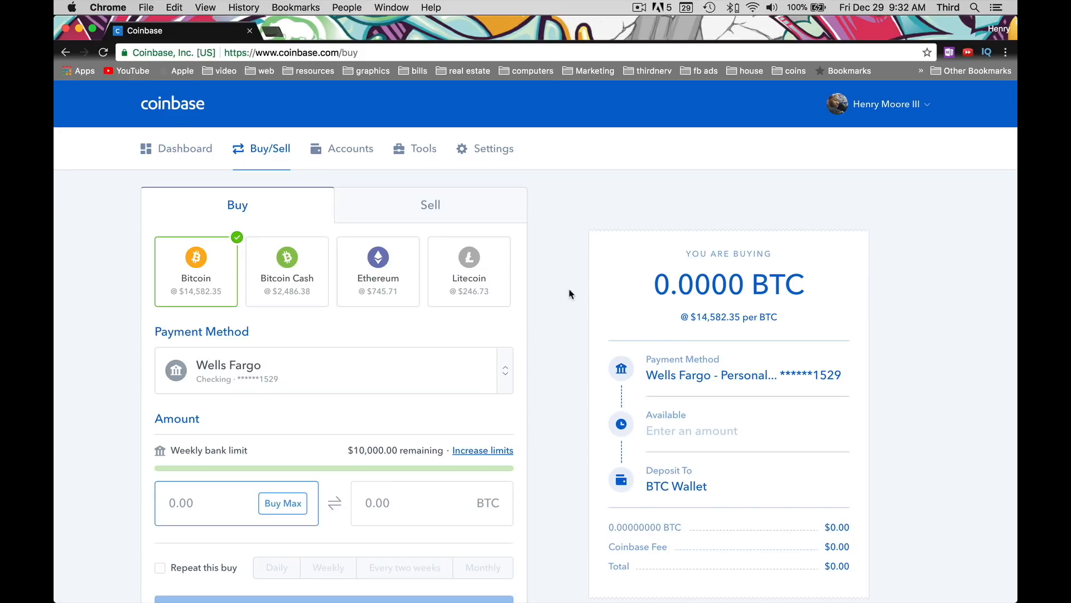
mouse_move(560, 271)
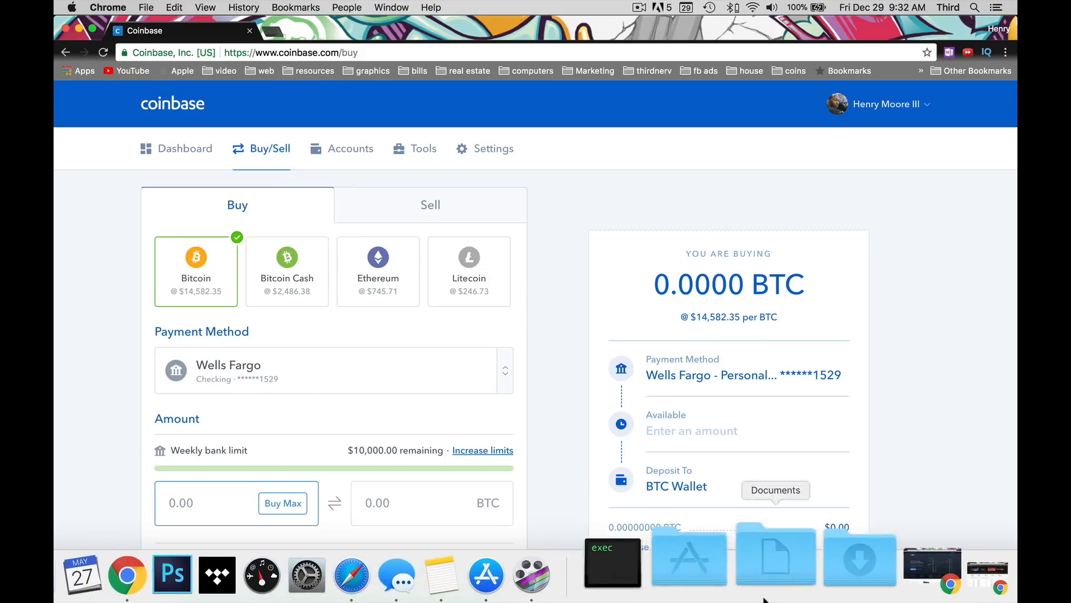
mouse_move(854, 559)
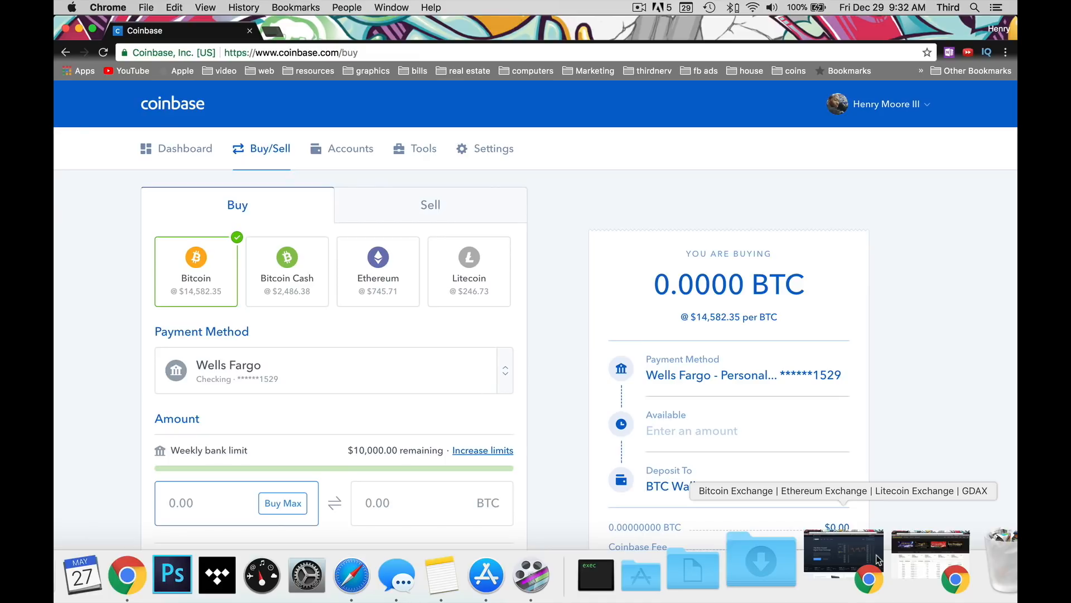
mouse_move(860, 559)
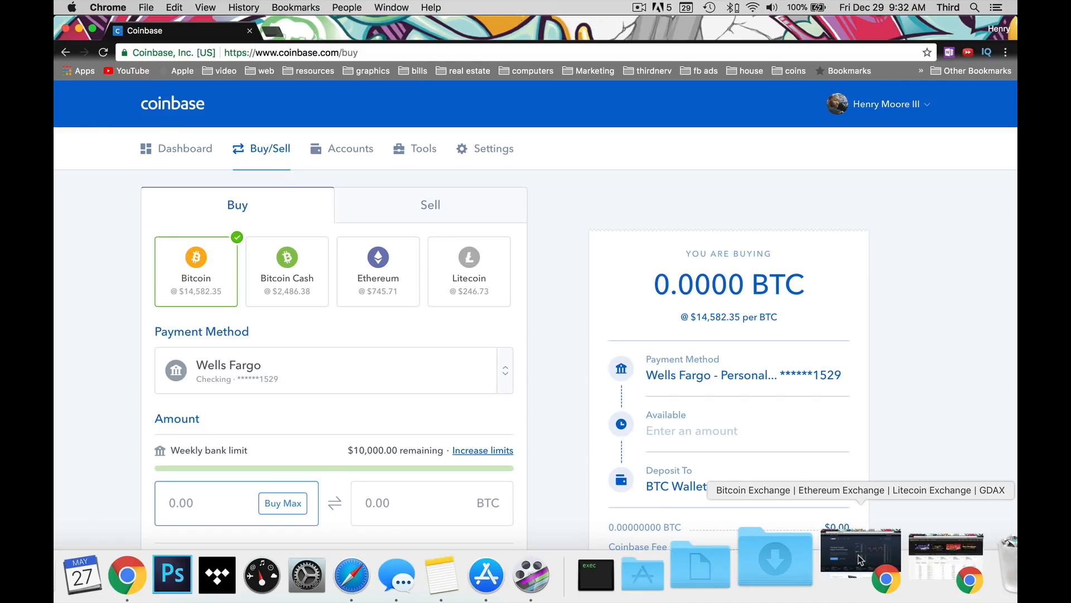
Switch to the GDAX window and sign in to reach the BTC-USD trading page.
click(992, 489)
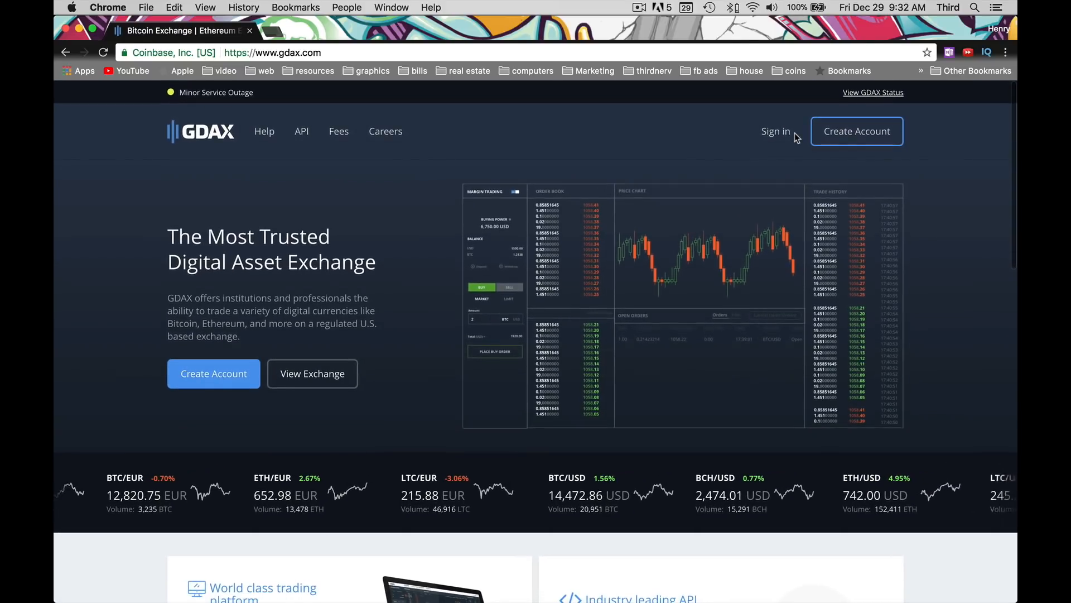
click(311, 373)
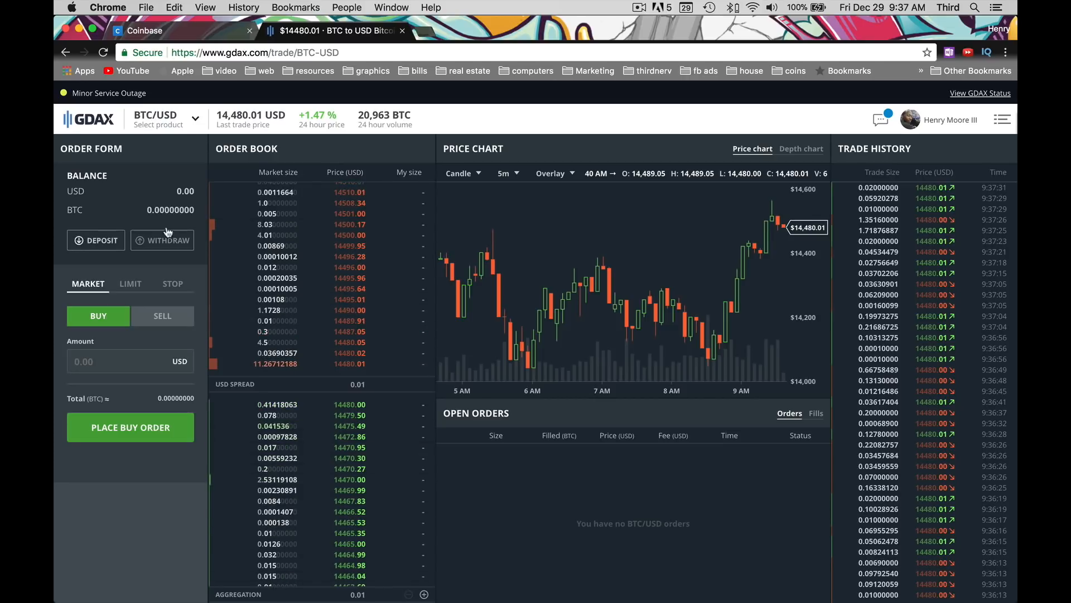
Deposit 0.00329911 BTC from the Coinbase BTC Wallet into GDAX and close the confirmation.
click(95, 239)
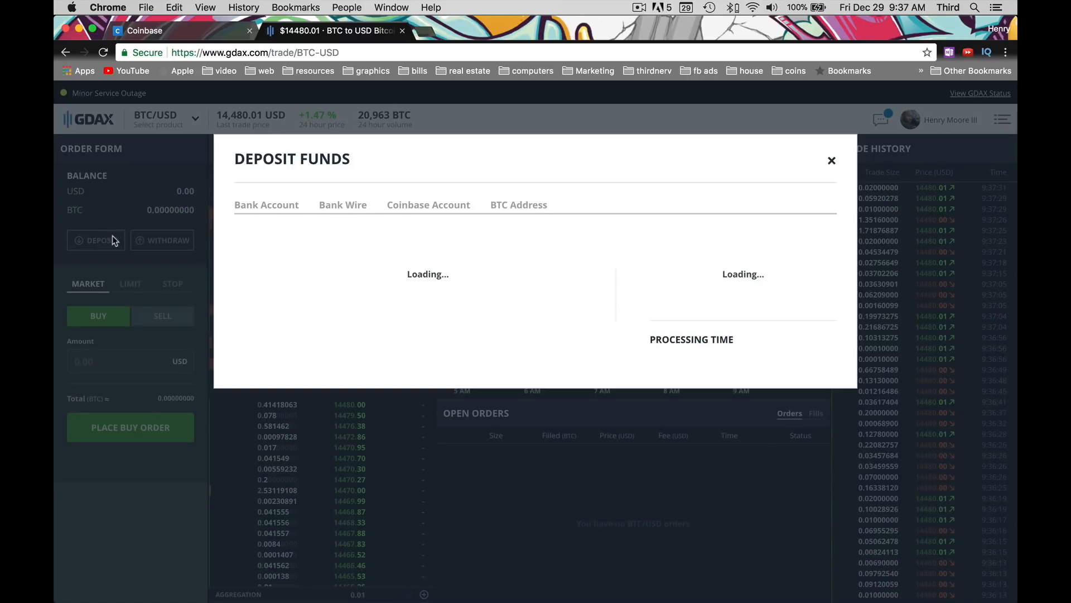
click(428, 205)
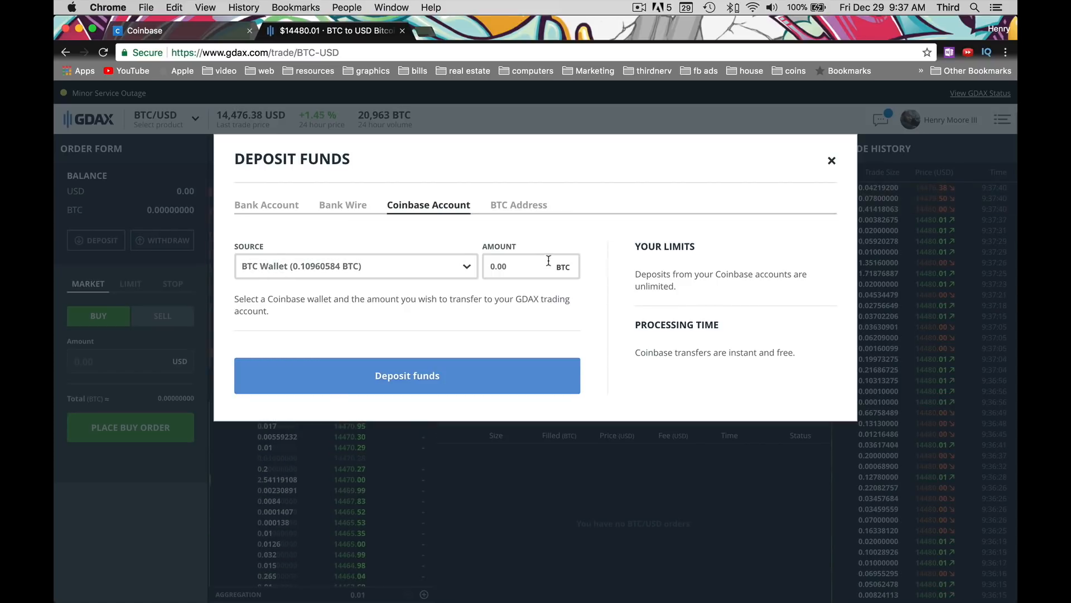
click(355, 265)
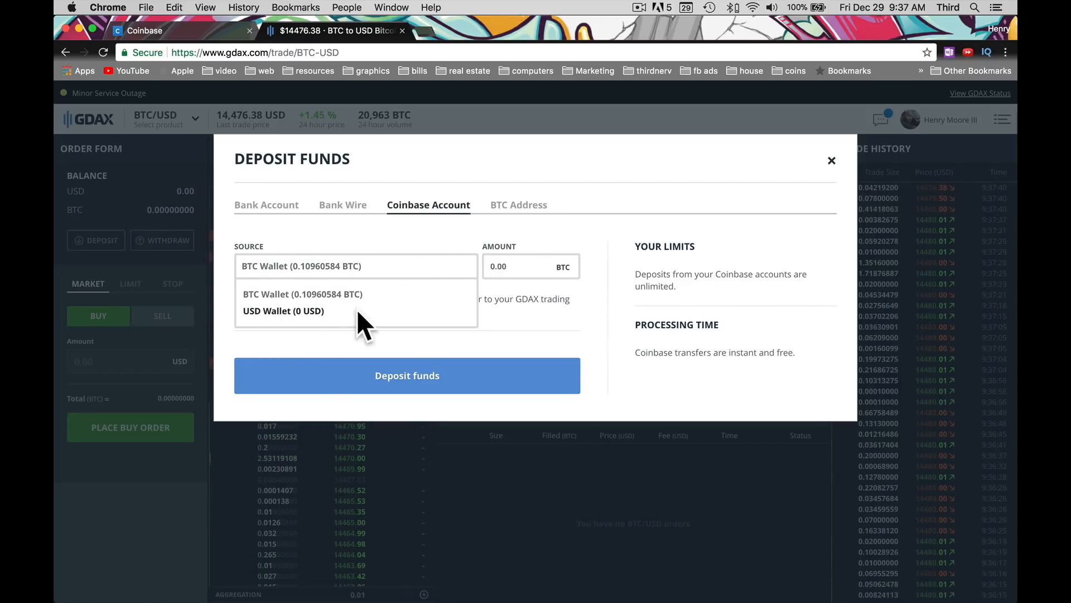
mouse_move(353, 310)
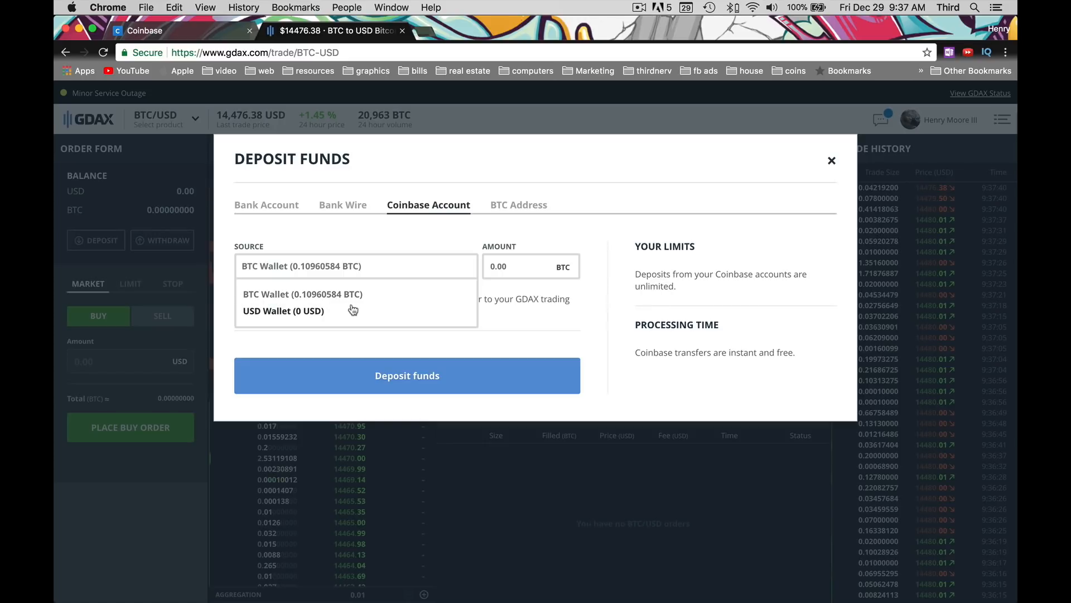
click(526, 266)
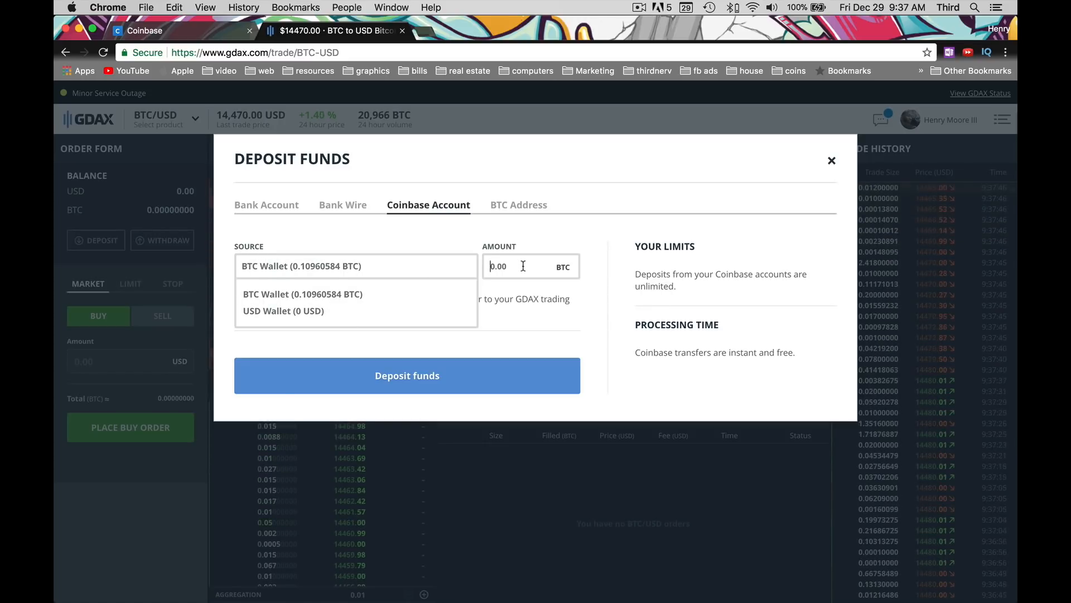
text(00329911)
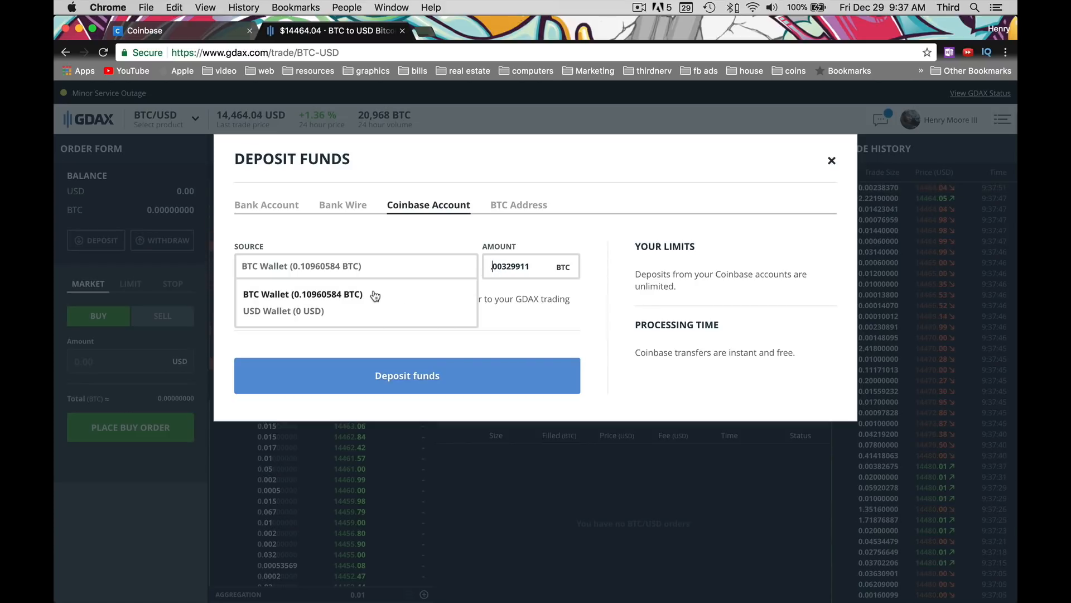
mouse_move(471, 363)
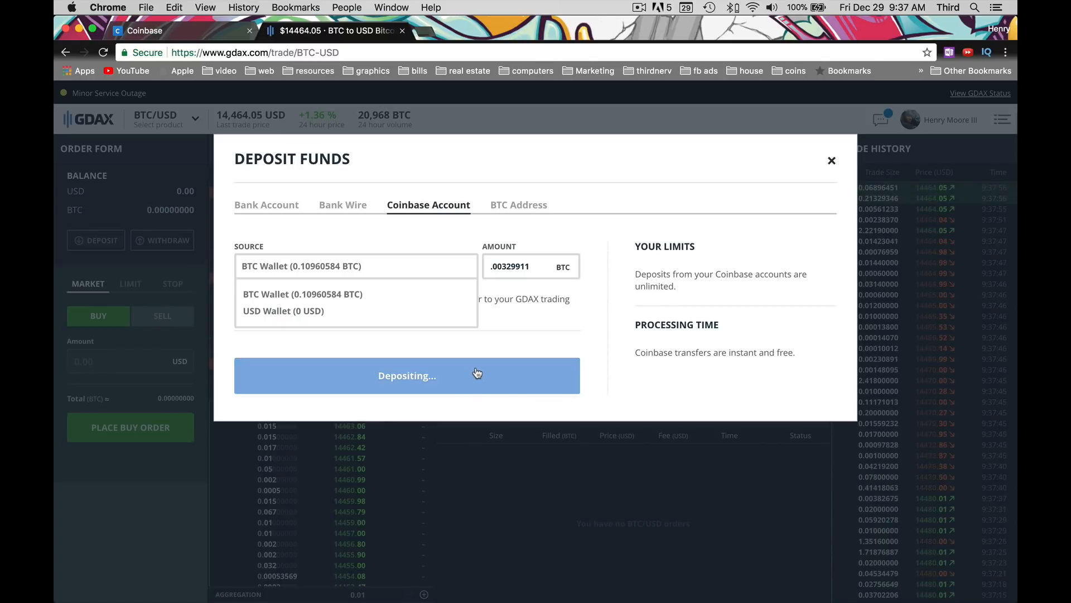
click(406, 375)
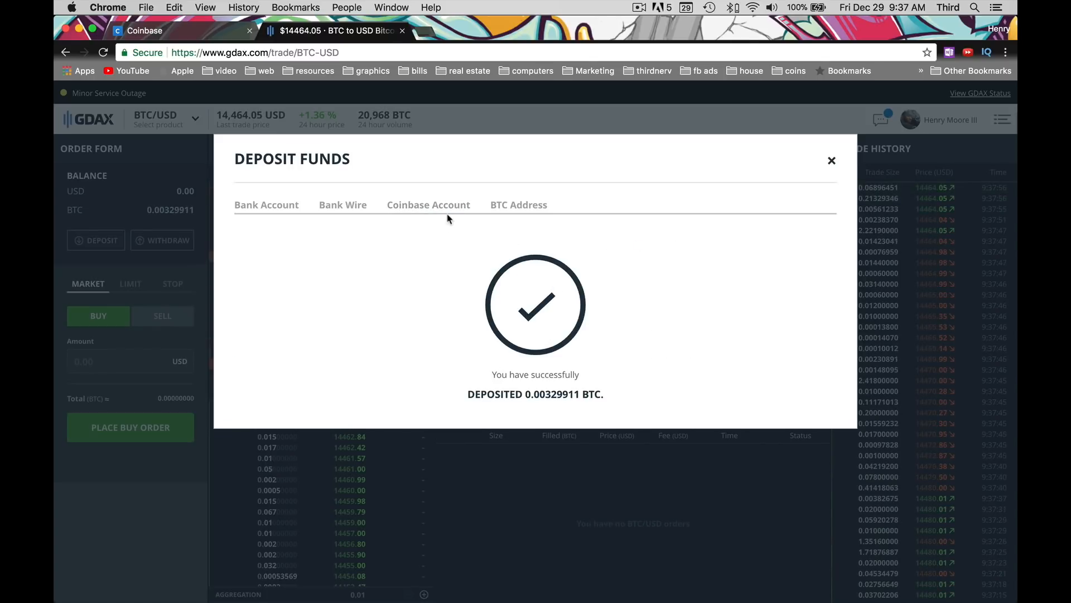
mouse_move(831, 163)
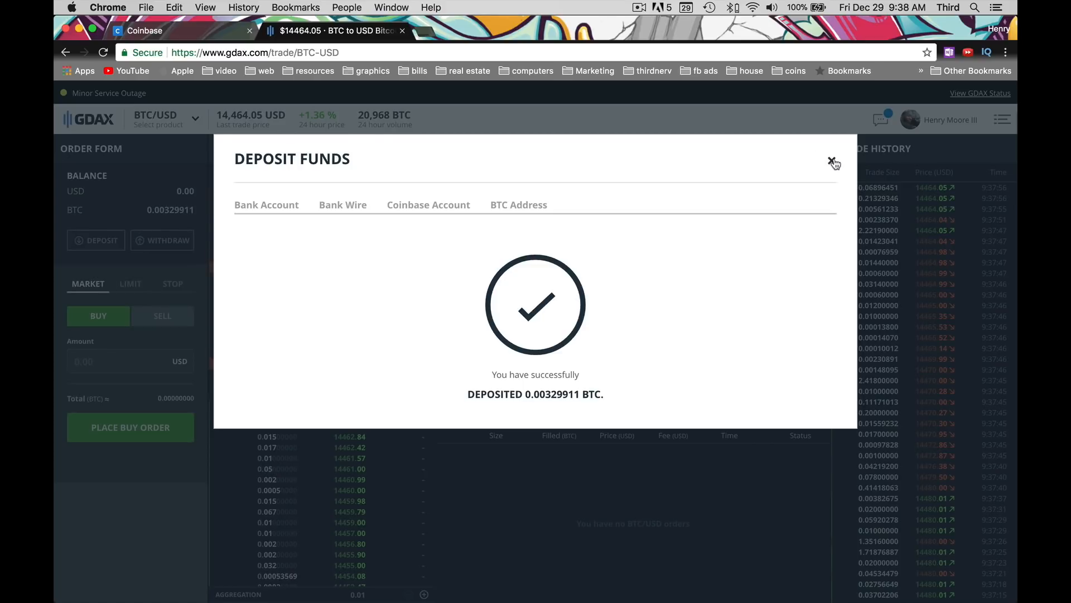
click(833, 163)
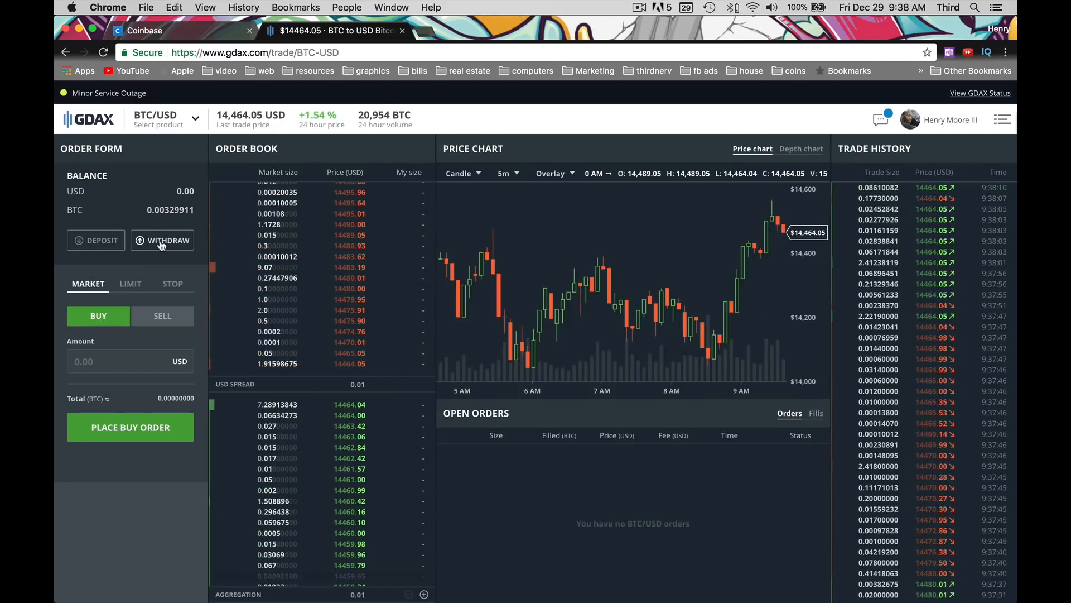
Open Withdraw Funds on the BTC Address tab.
click(161, 240)
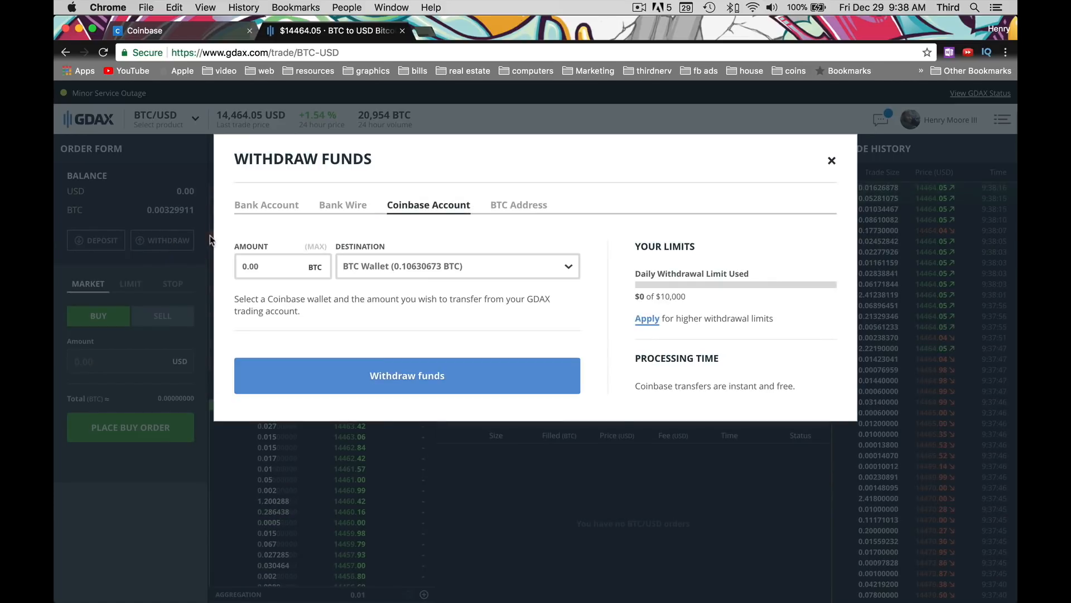
click(518, 204)
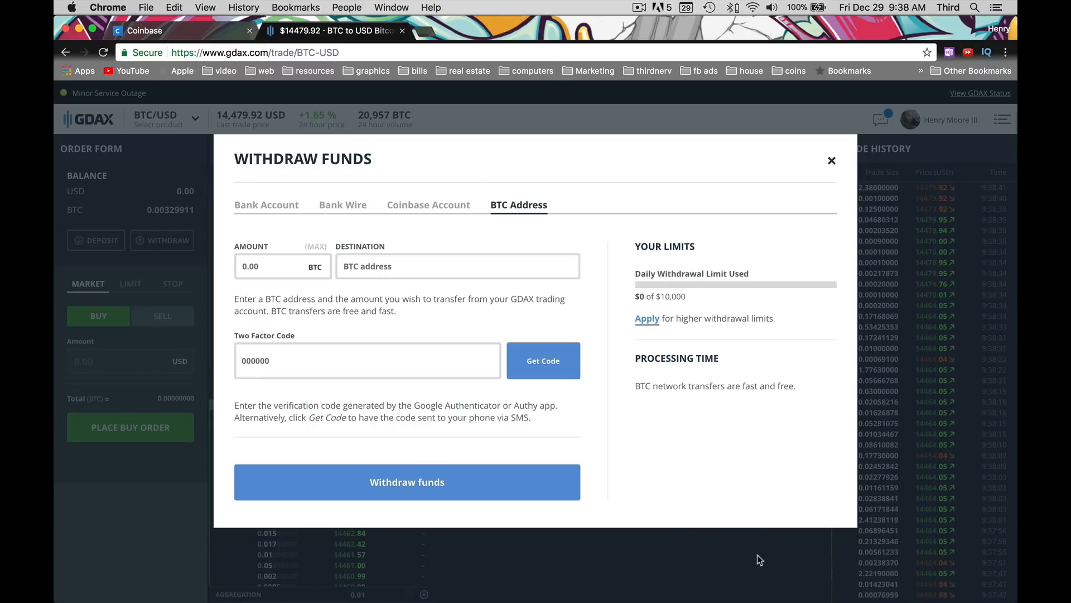
mouse_move(866, 574)
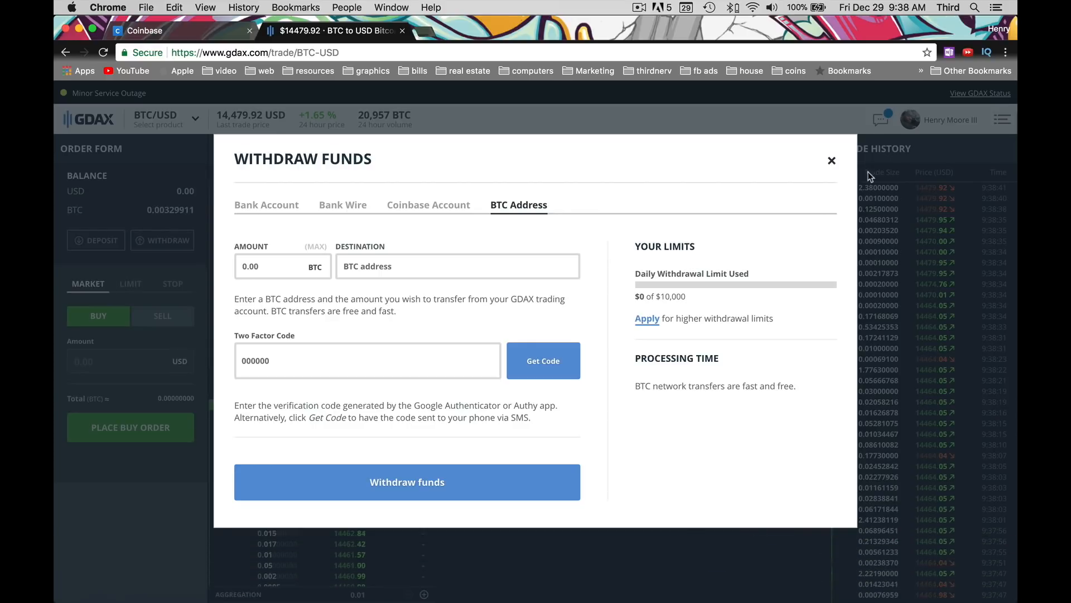
mouse_move(770, 602)
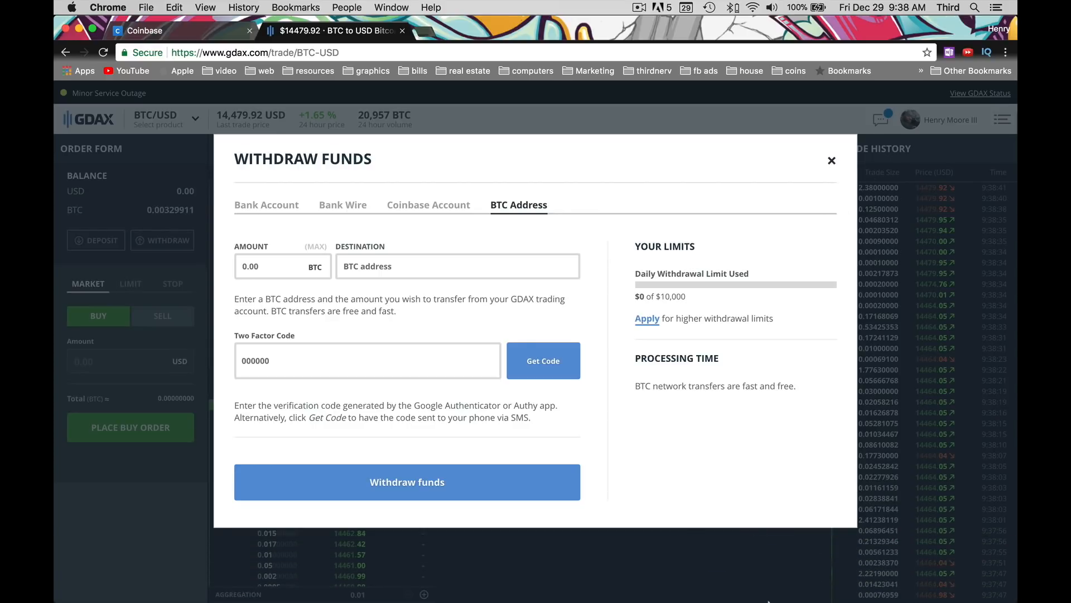
mouse_move(857, 554)
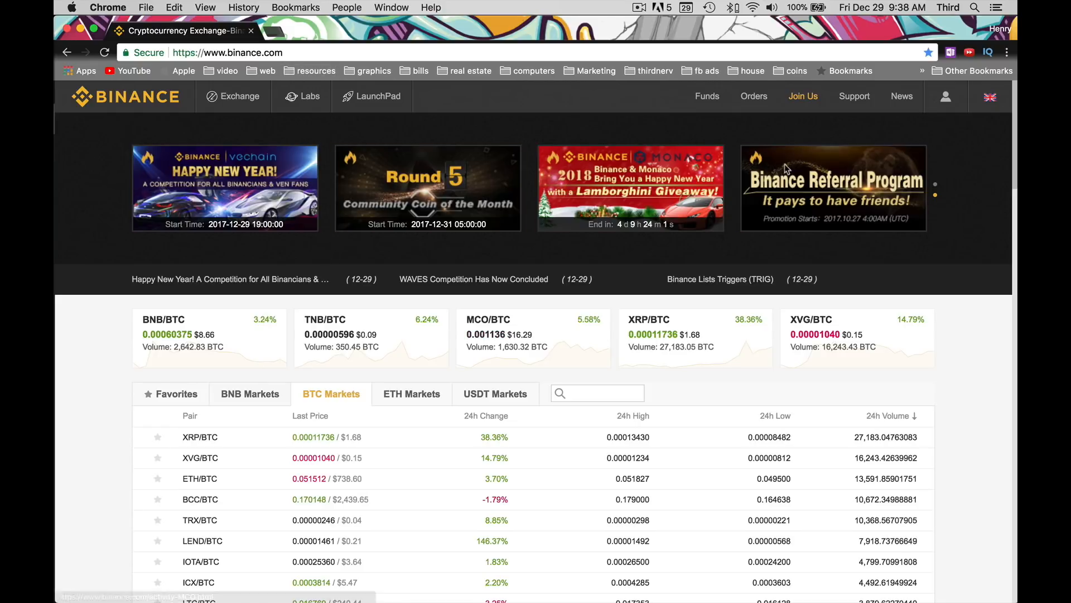
Go to Binance's Deposits & Withdrawals page through the Funds menu.
click(707, 96)
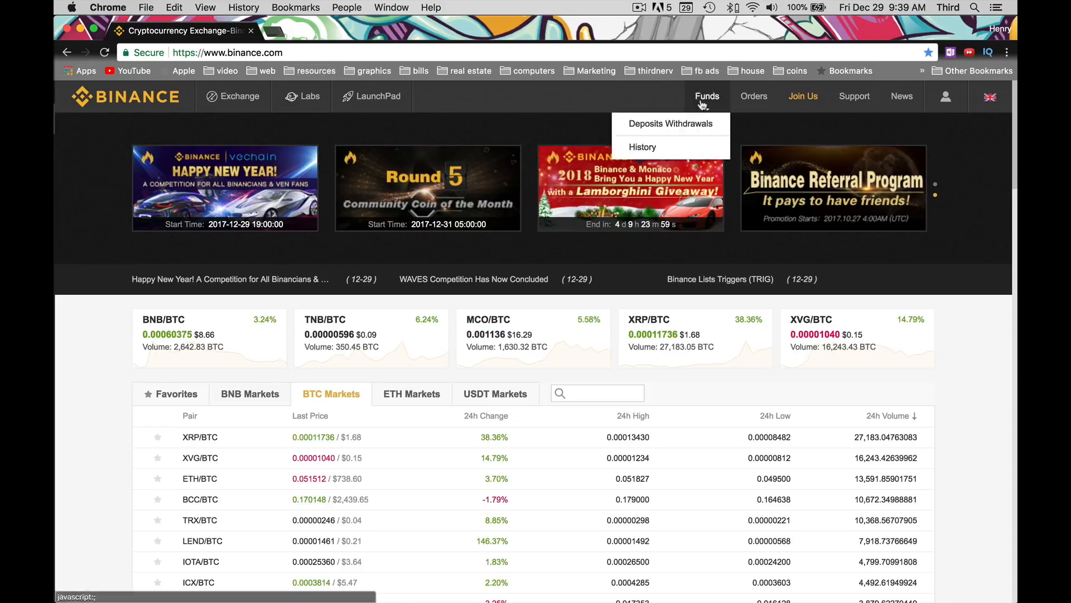
mouse_move(670, 124)
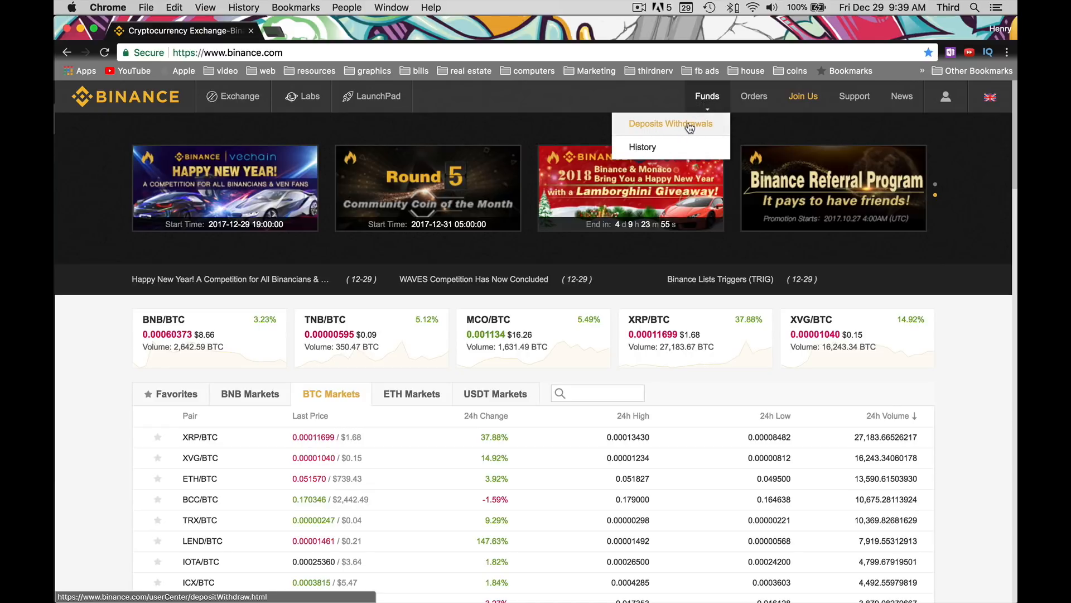
click(669, 124)
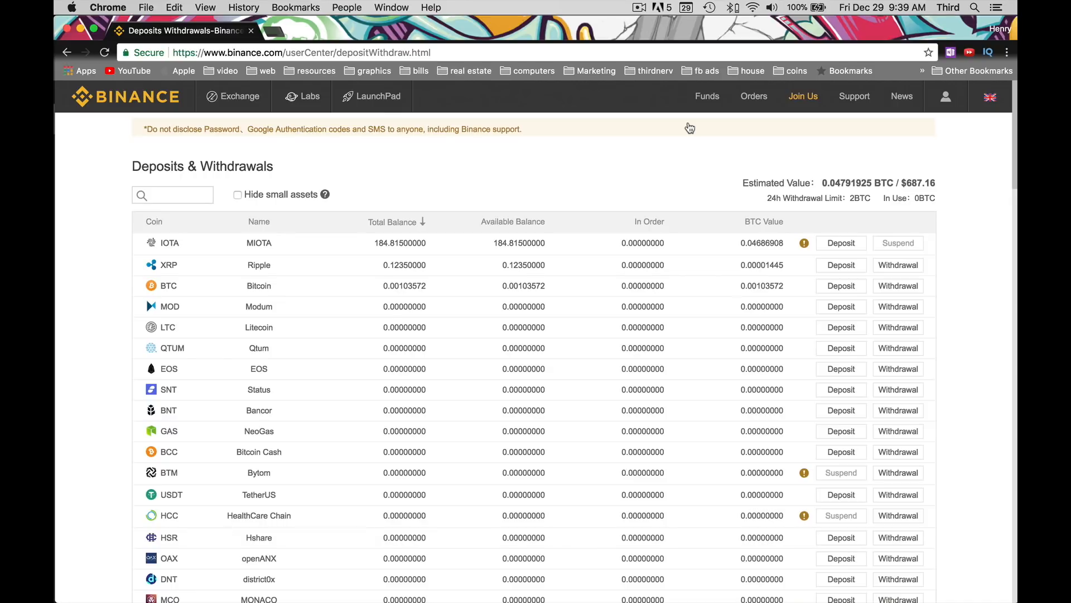
mouse_move(278, 285)
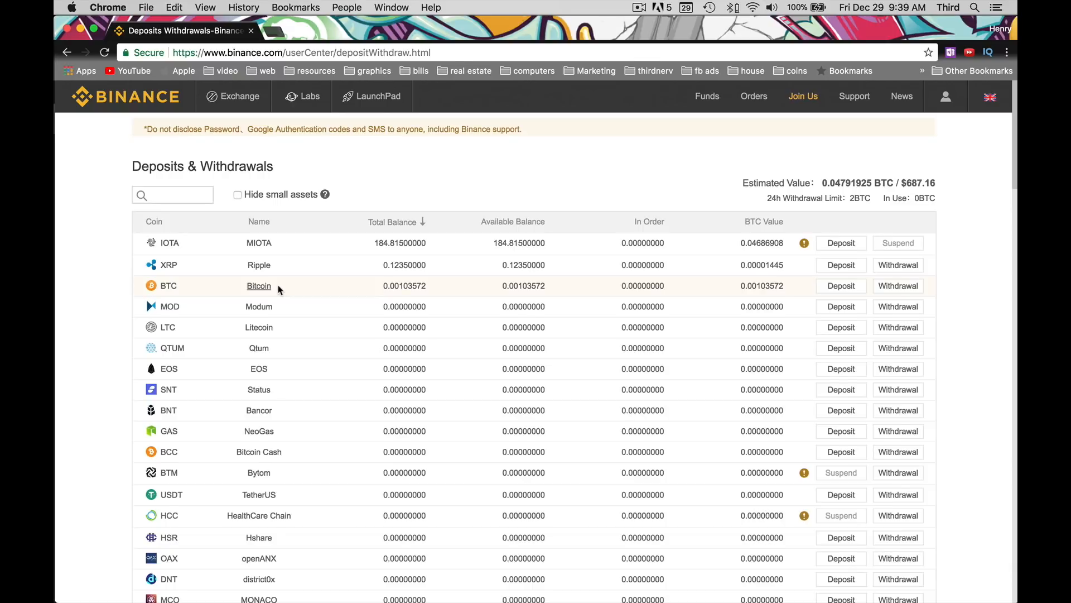
scroll(up, 3)
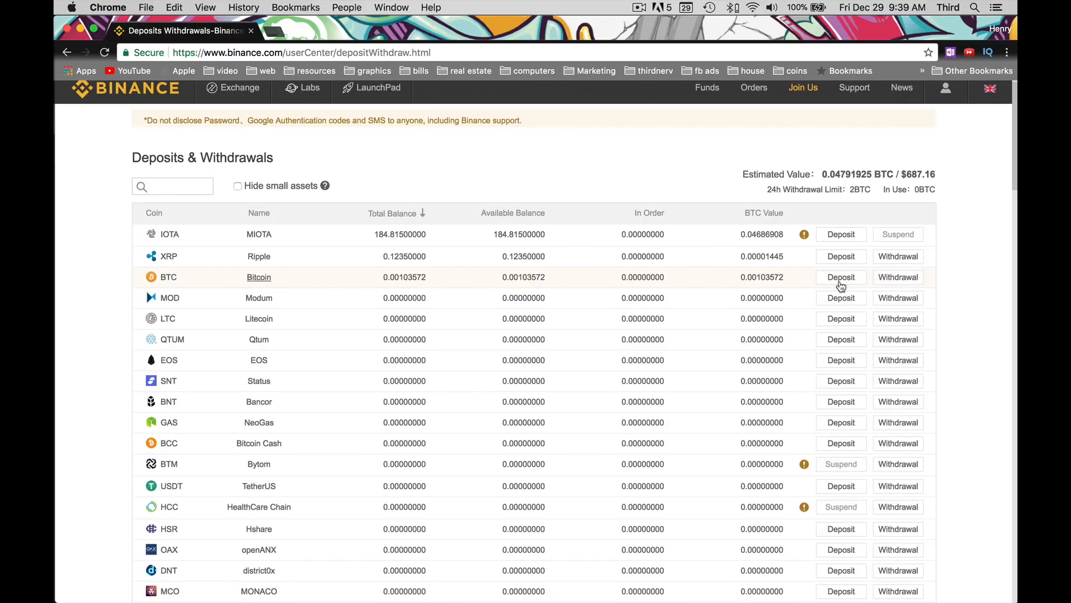
Filter Binance coins by 'btc', reveal the BTC deposit address, and return to GDAX's withdrawal form.
click(173, 186)
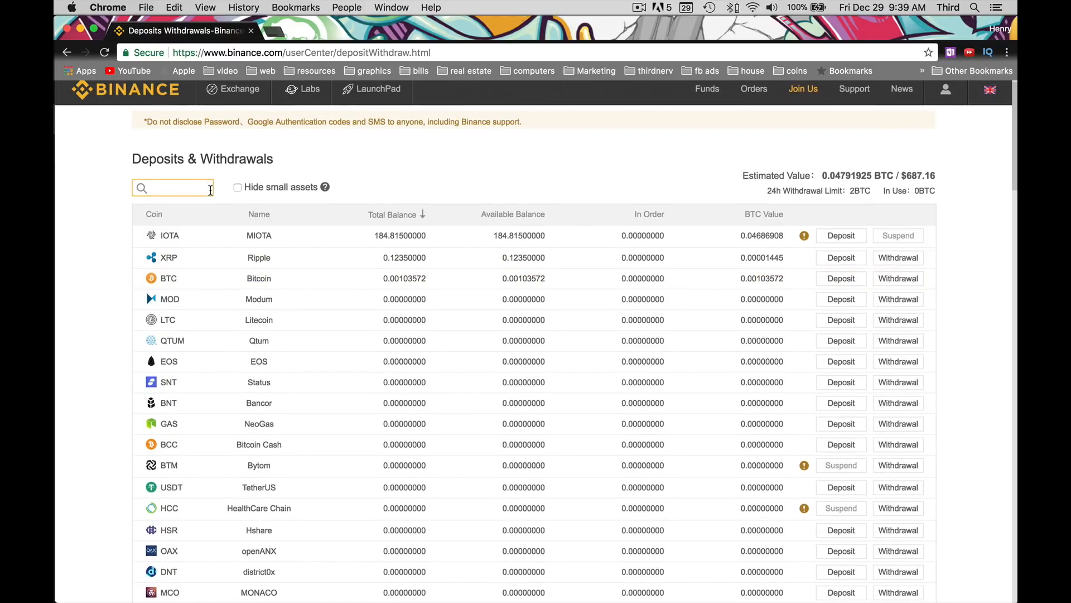
text(bt)
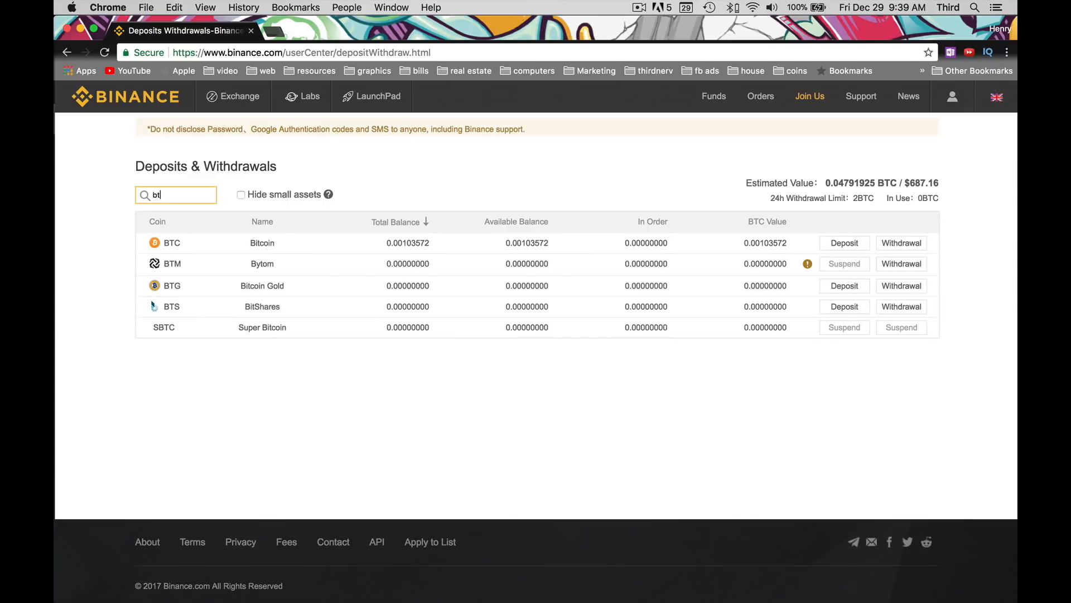
text(c)
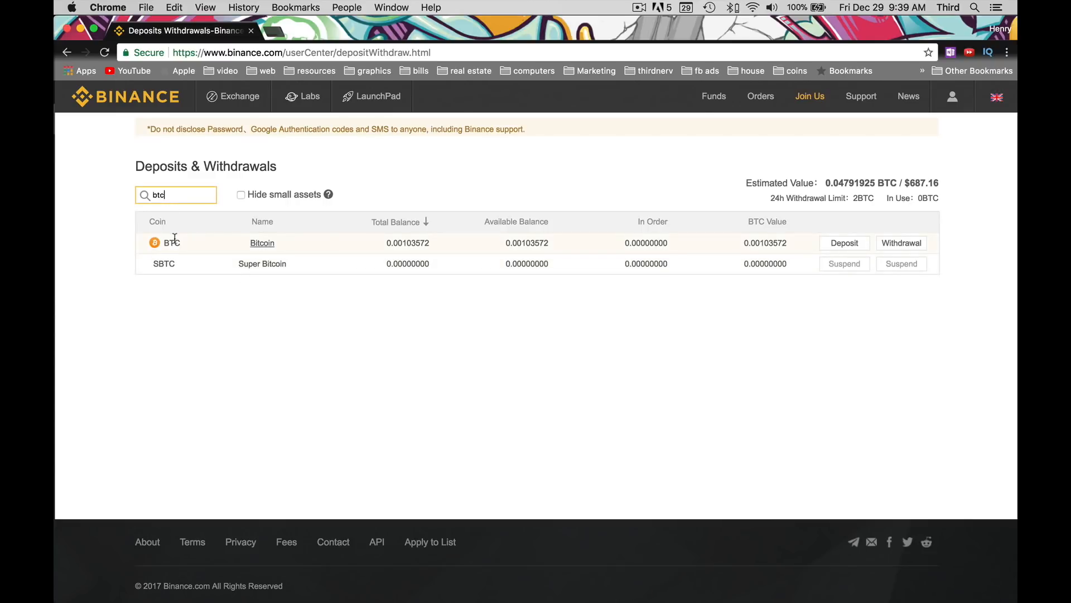
mouse_move(847, 250)
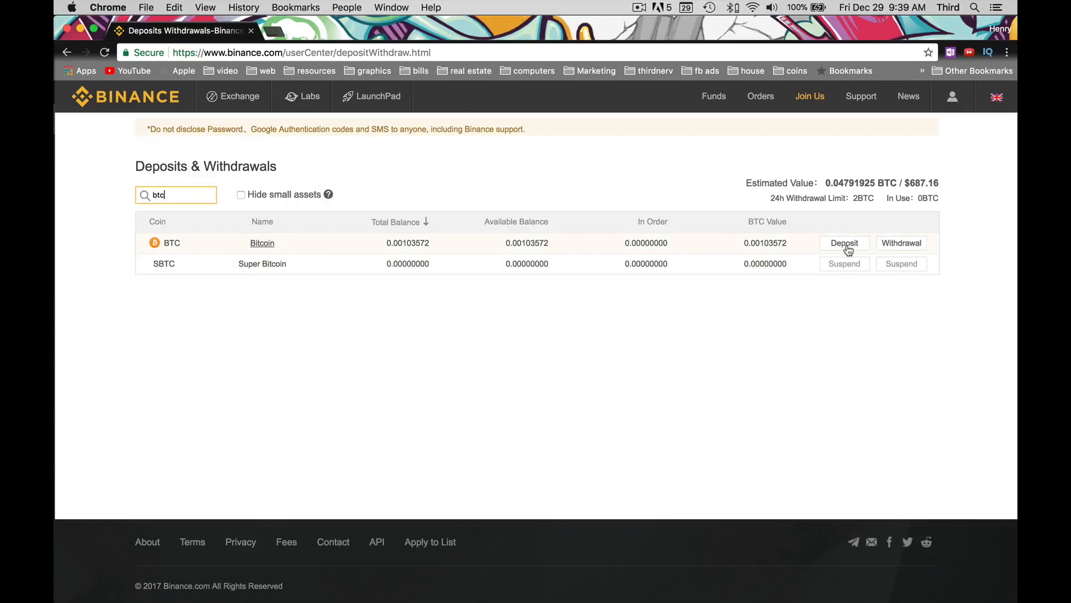
click(843, 243)
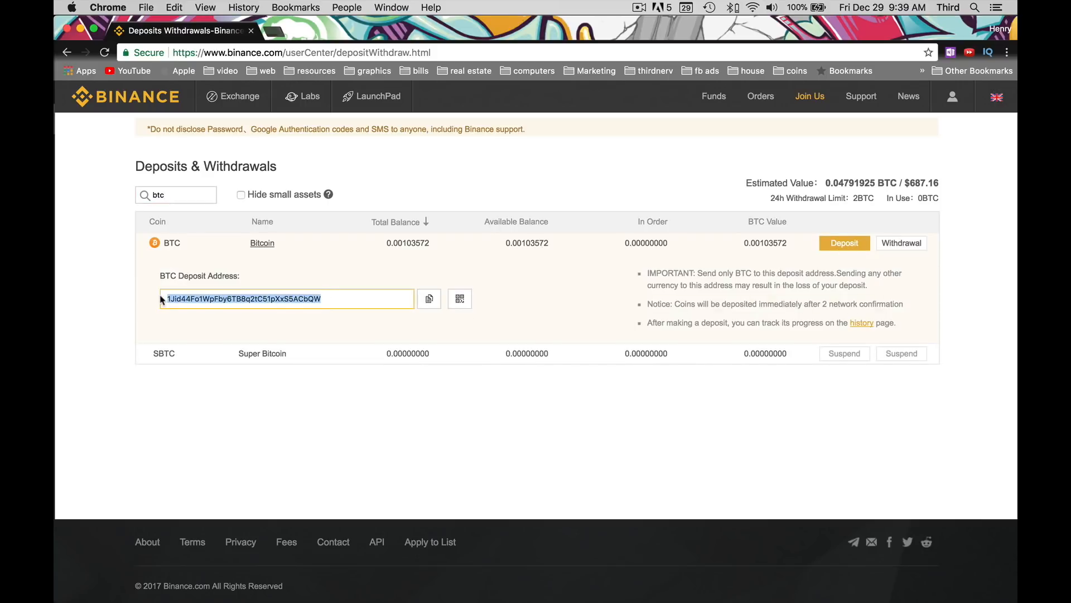
mouse_move(286, 274)
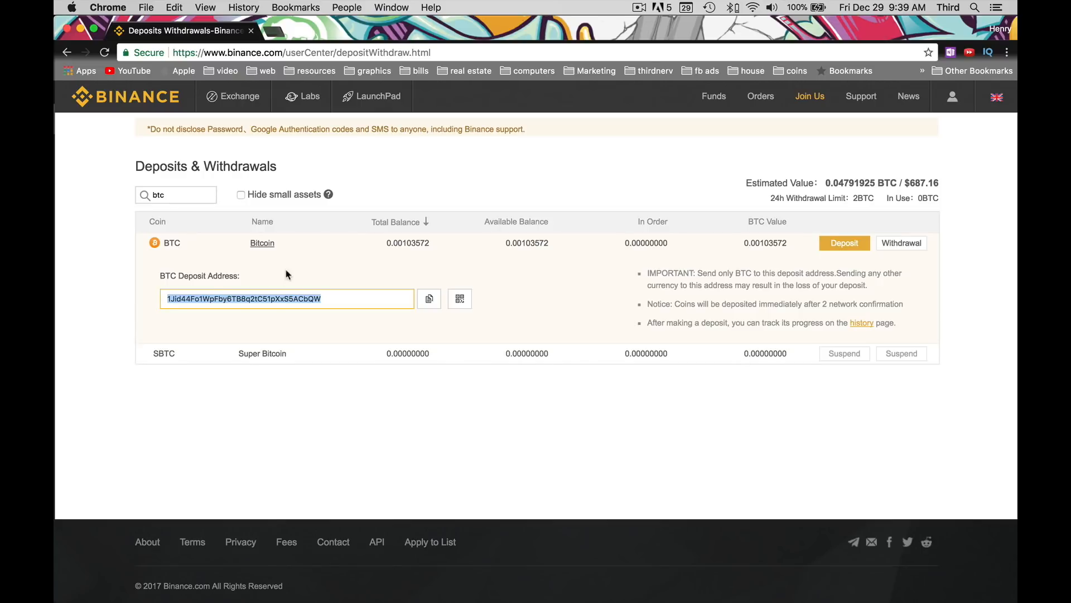
mouse_move(185, 139)
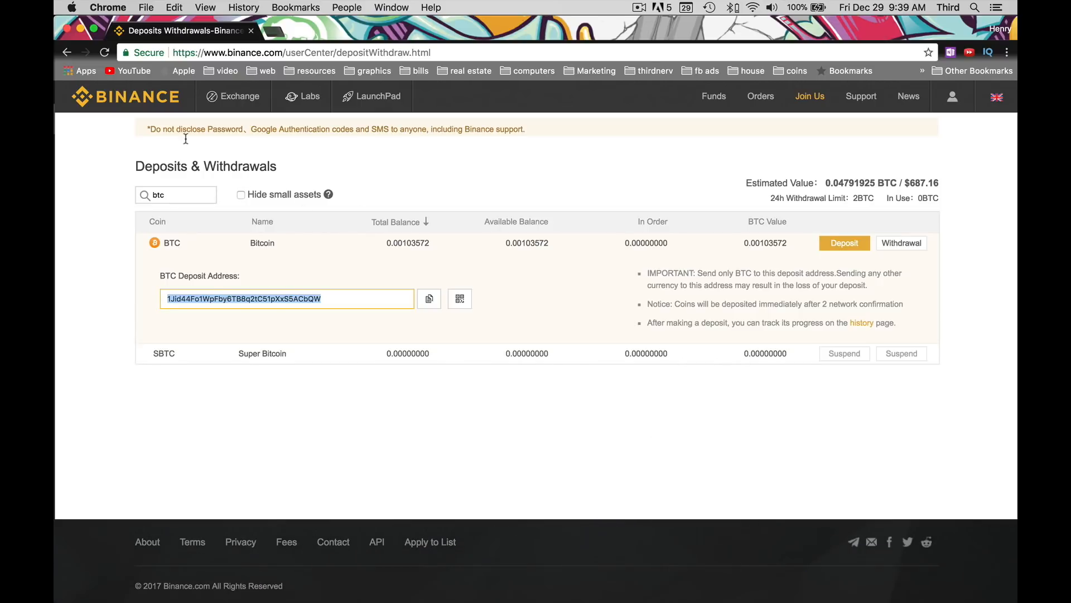
click(334, 30)
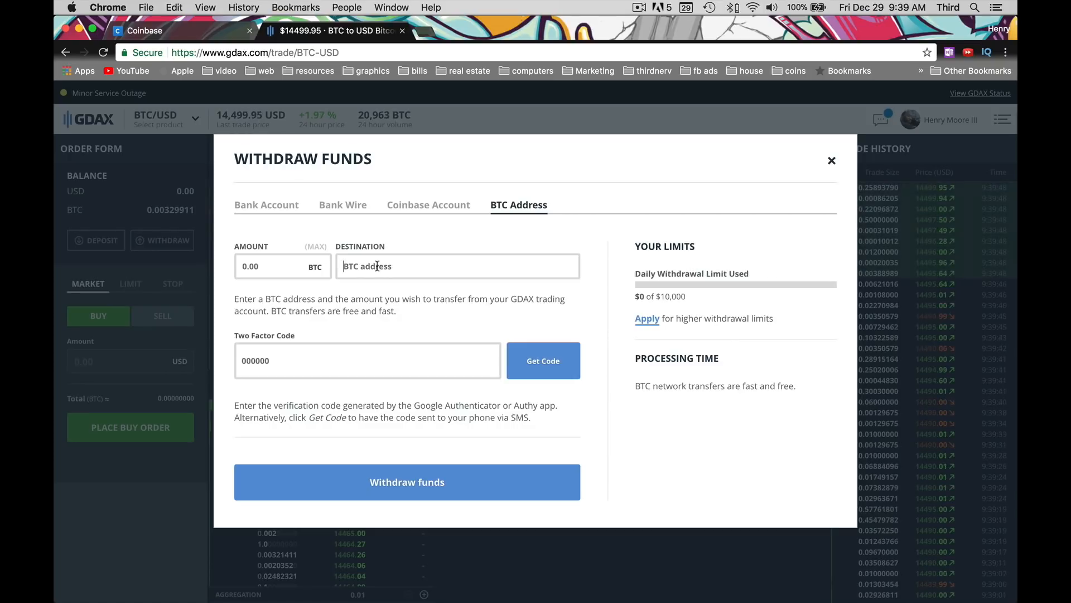
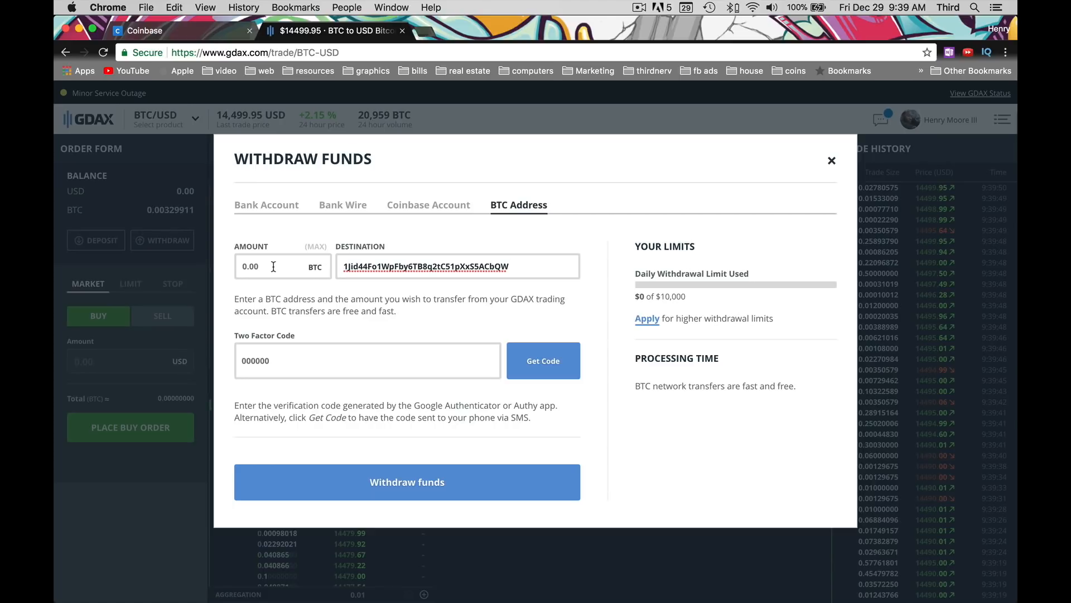
click(543, 361)
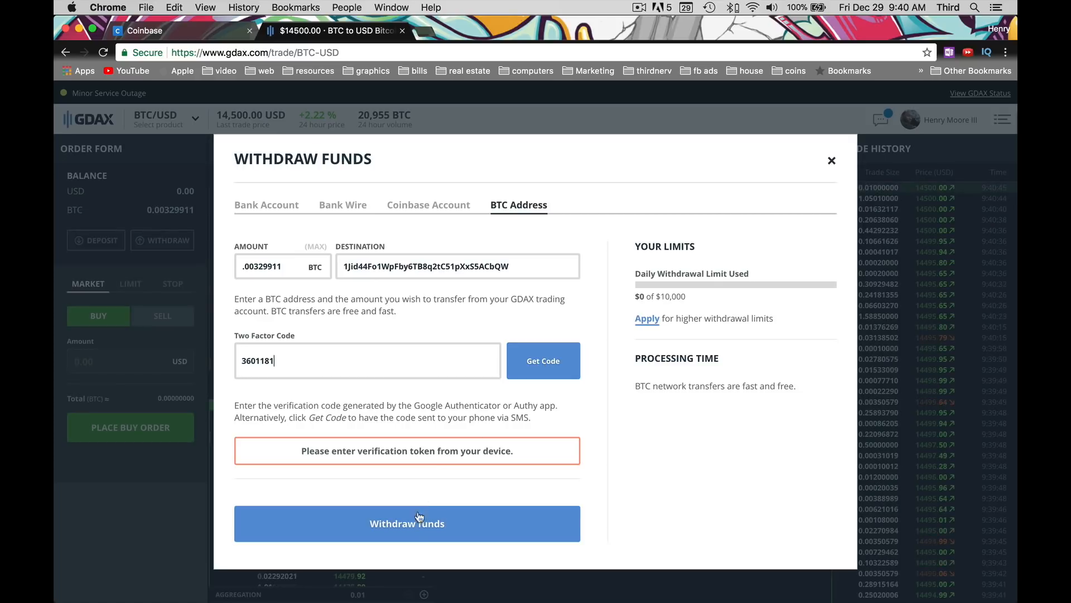
click(407, 522)
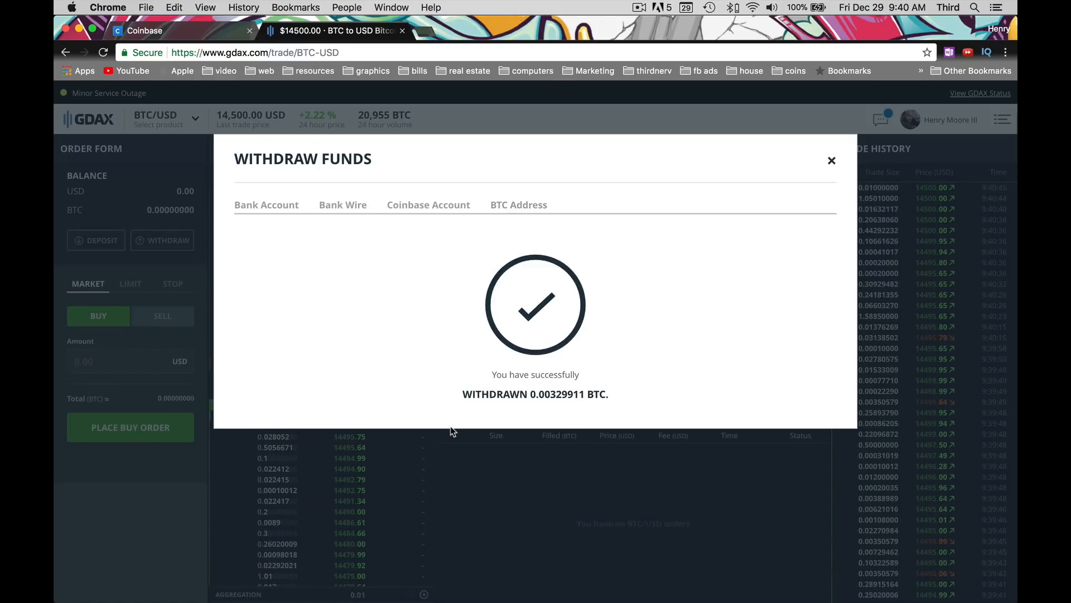
mouse_move(639, 268)
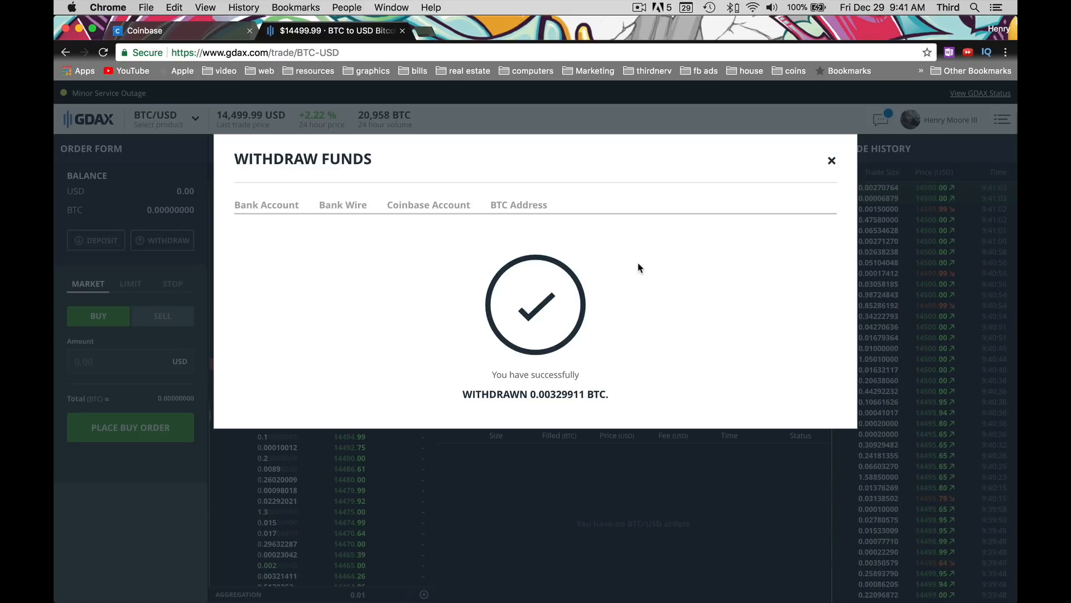
mouse_move(620, 277)
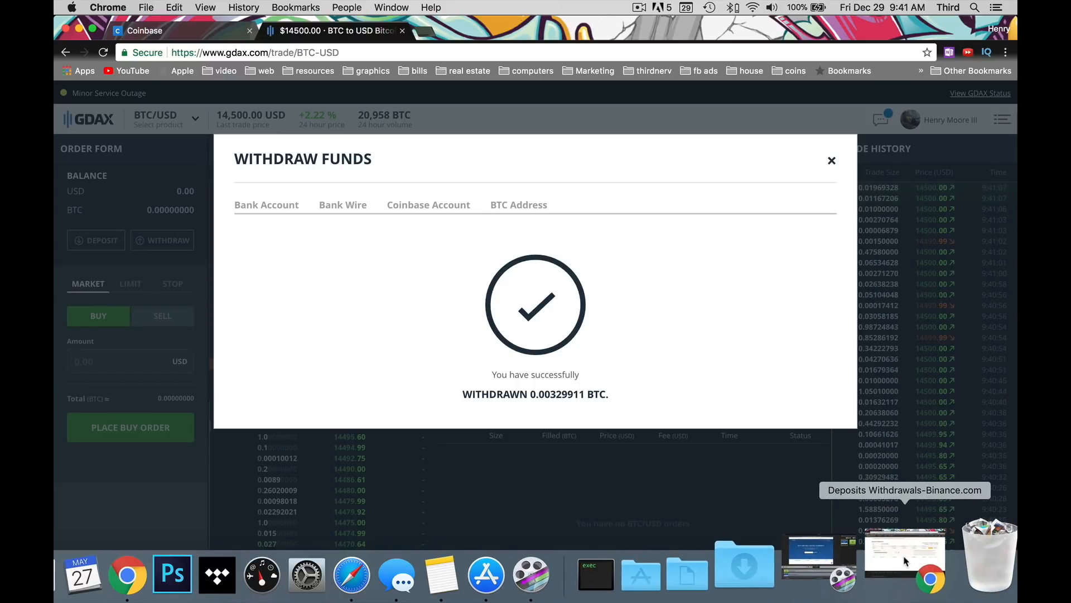
Return to Binance and open the Basic exchange view for the XRP/BTC pair.
click(904, 556)
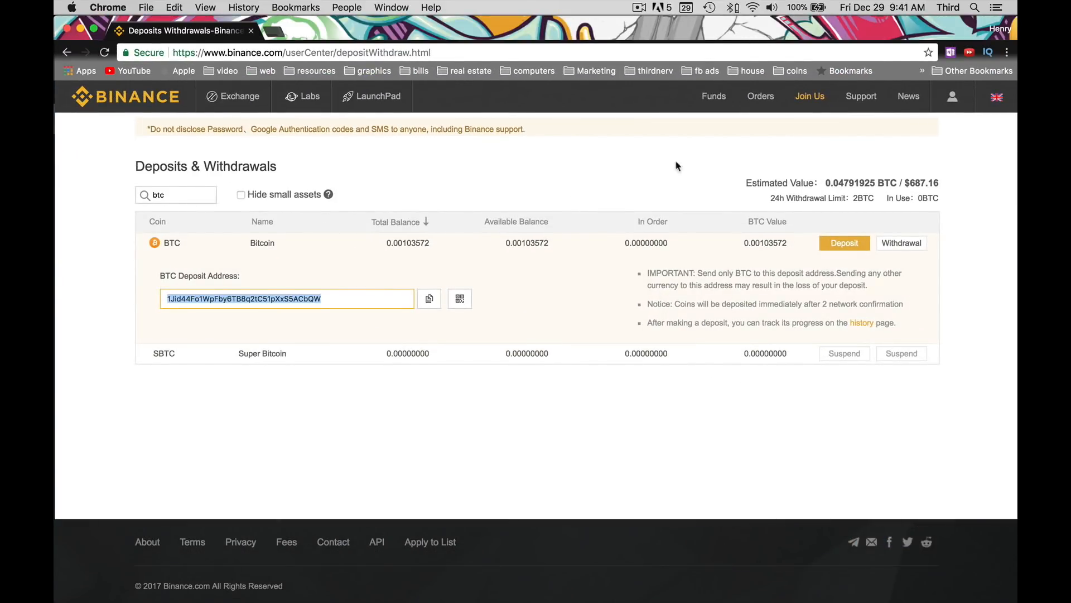
mouse_move(497, 193)
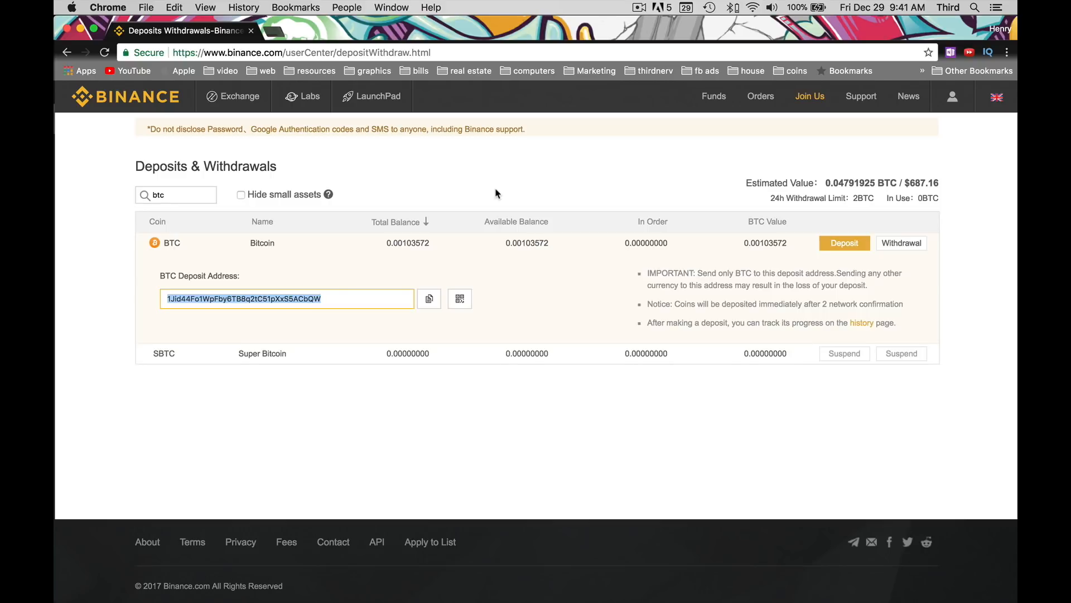
click(240, 95)
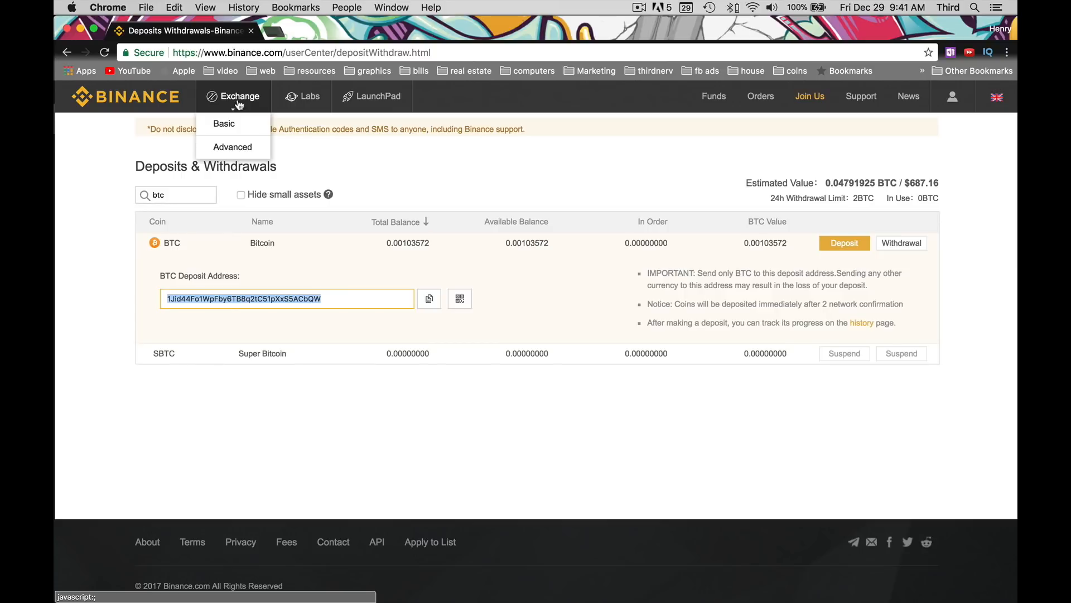
click(224, 123)
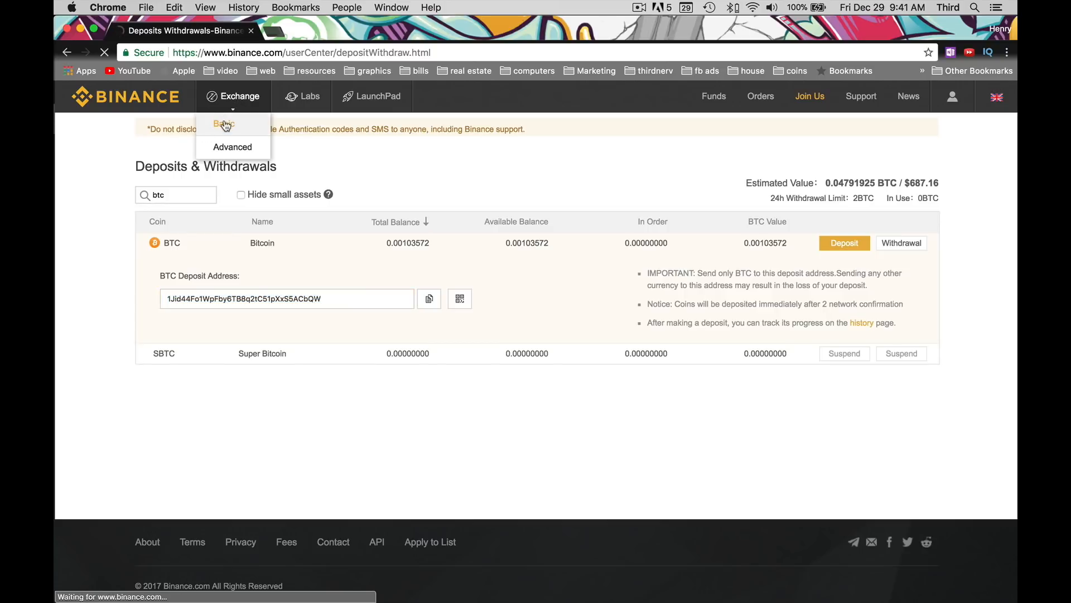
click(222, 125)
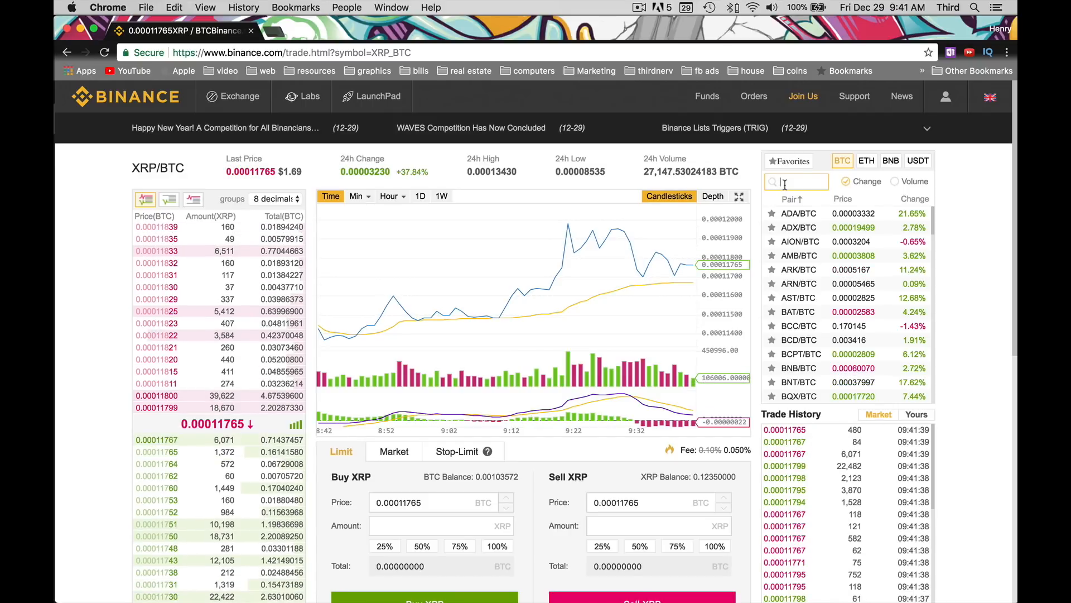
Filter Binance's market list with 'xr' to show only the XRP/BTC pair.
text(x)
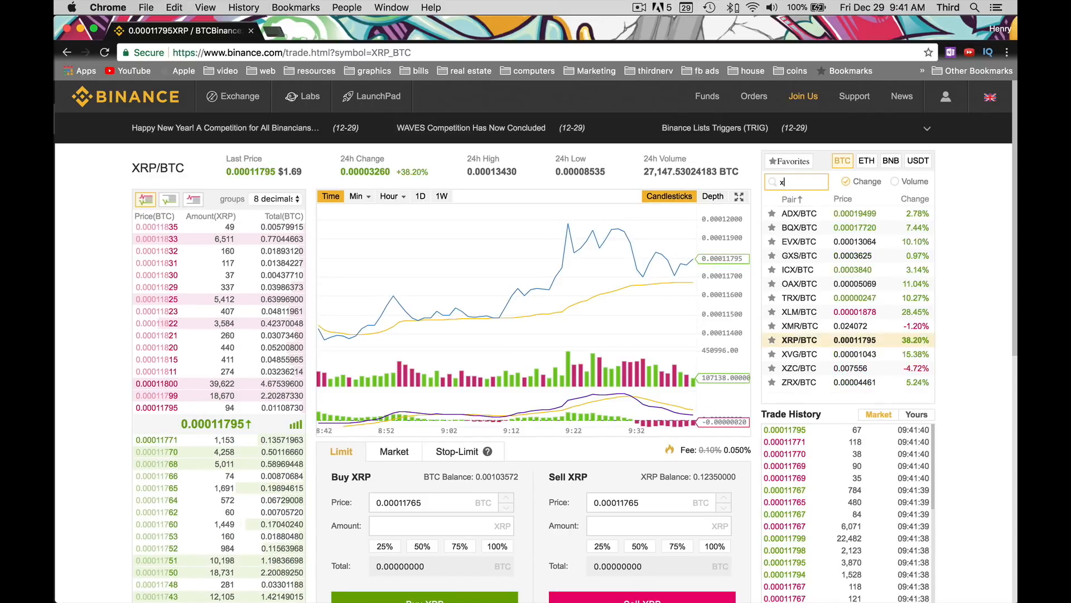
text(rp)
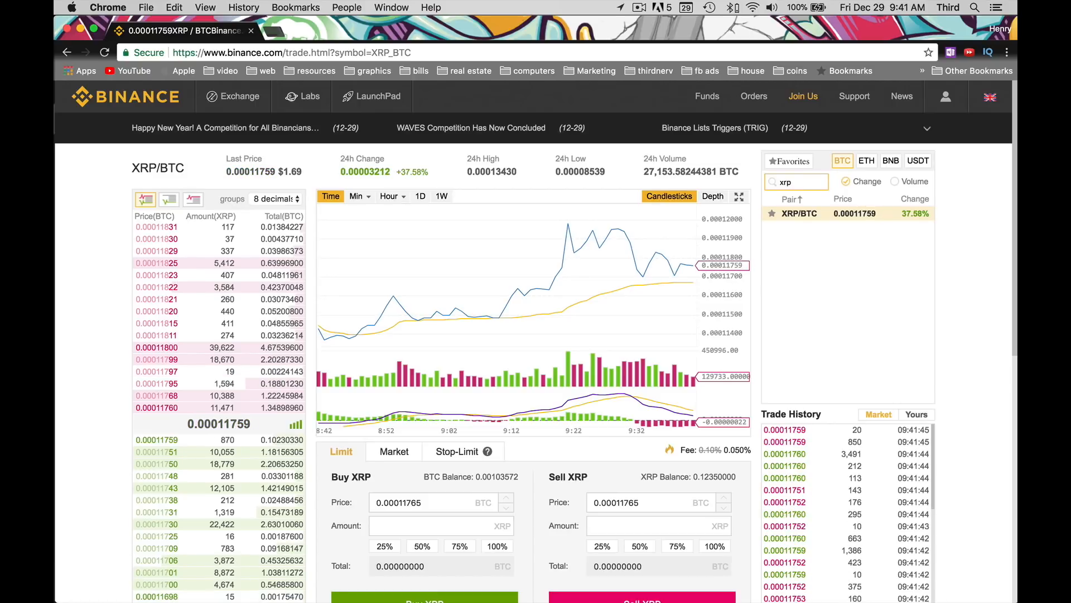
scroll(down, 3)
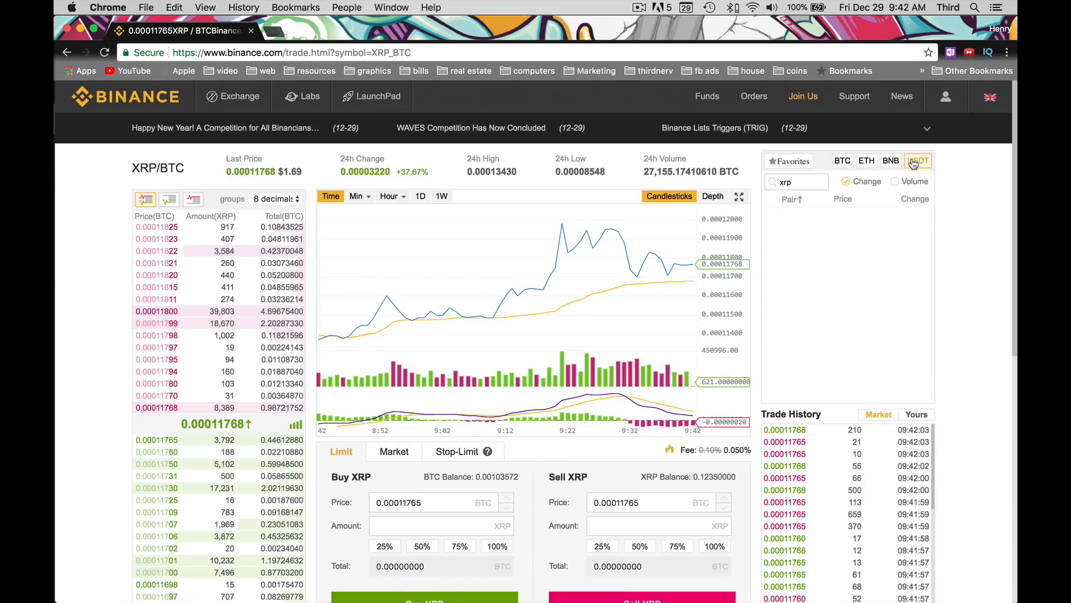
click(865, 160)
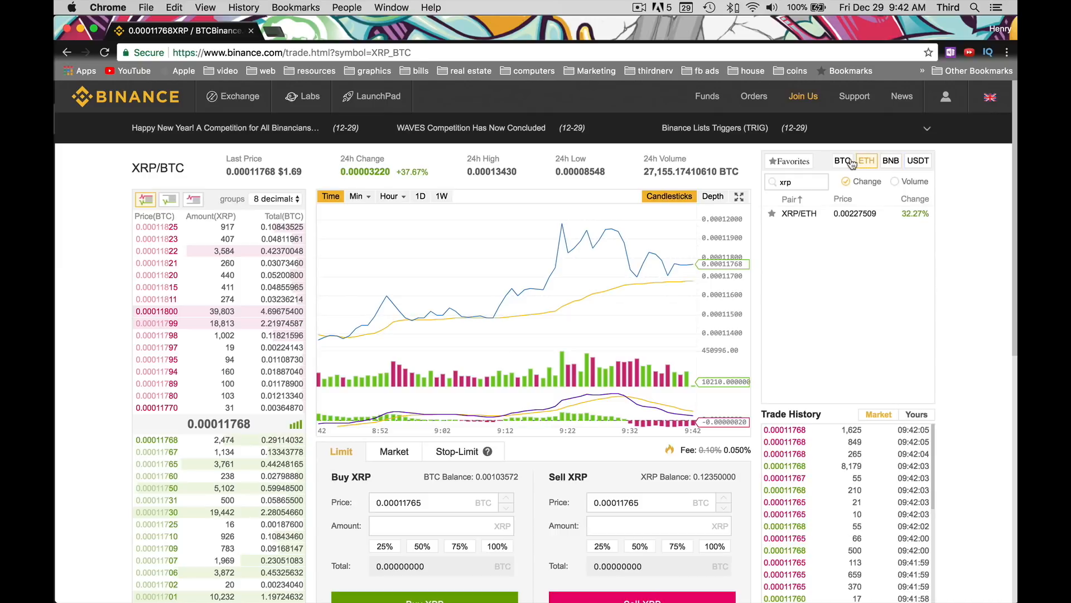
scroll(down, 3)
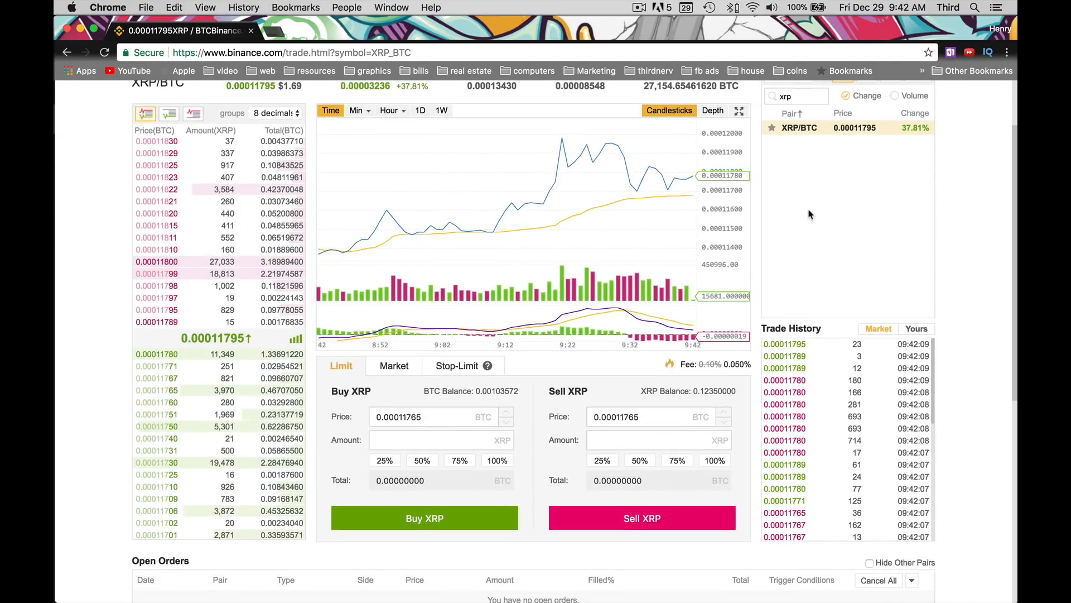
Try 100% and 50% sizing, then submit a buy of 8 XRP at 0.00011766 BTC.
scroll(down, 3)
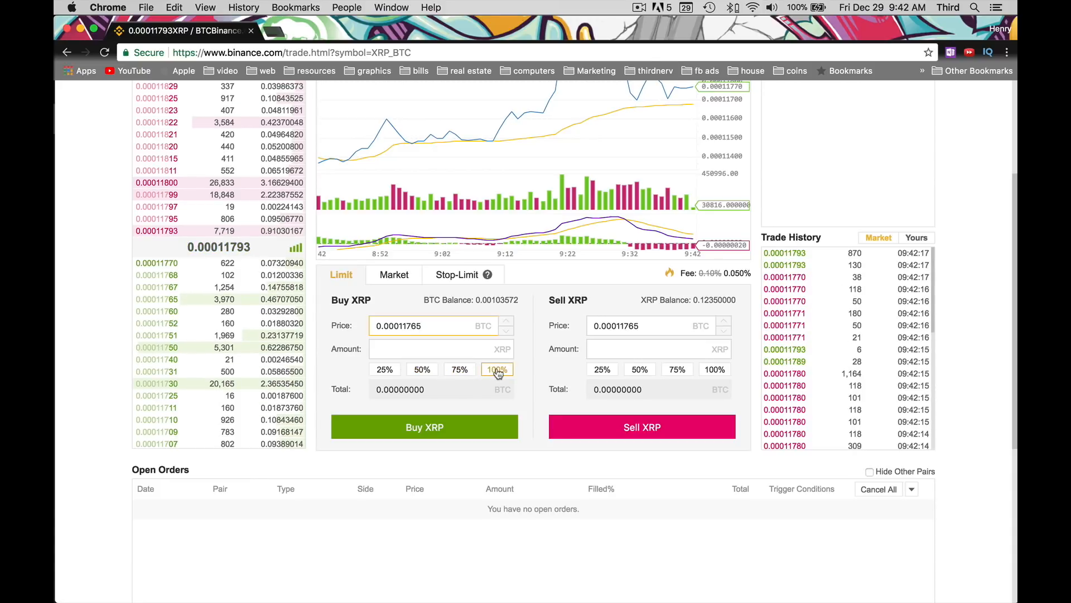
click(497, 368)
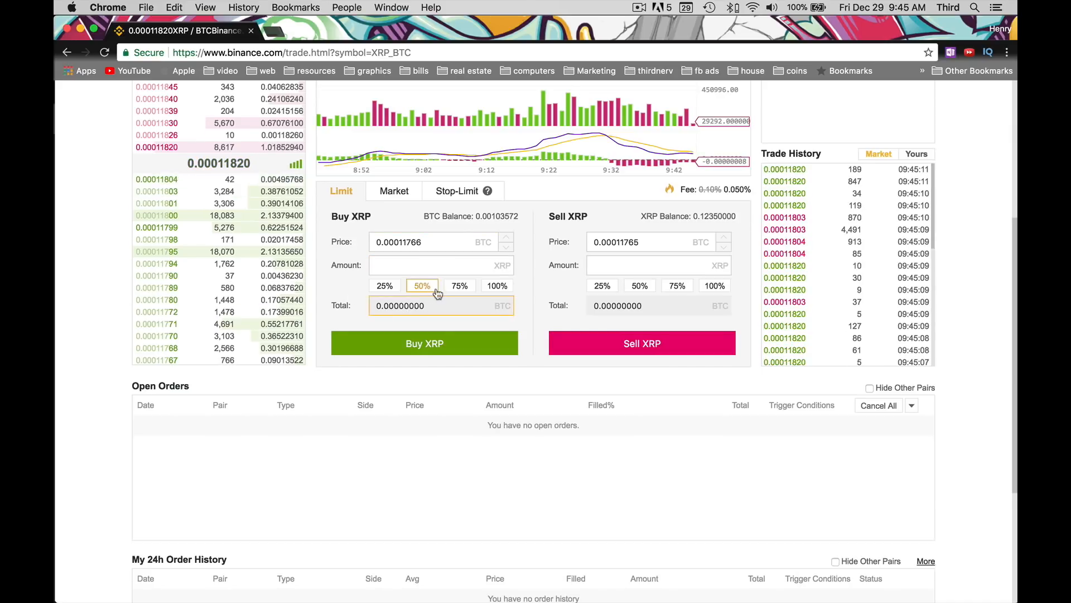
click(496, 285)
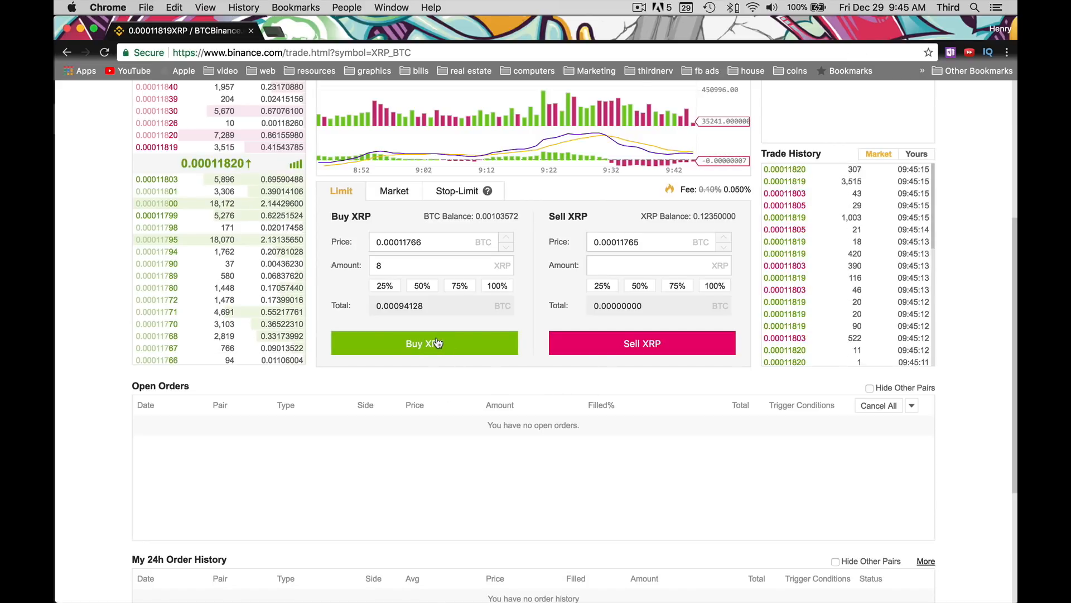
click(424, 343)
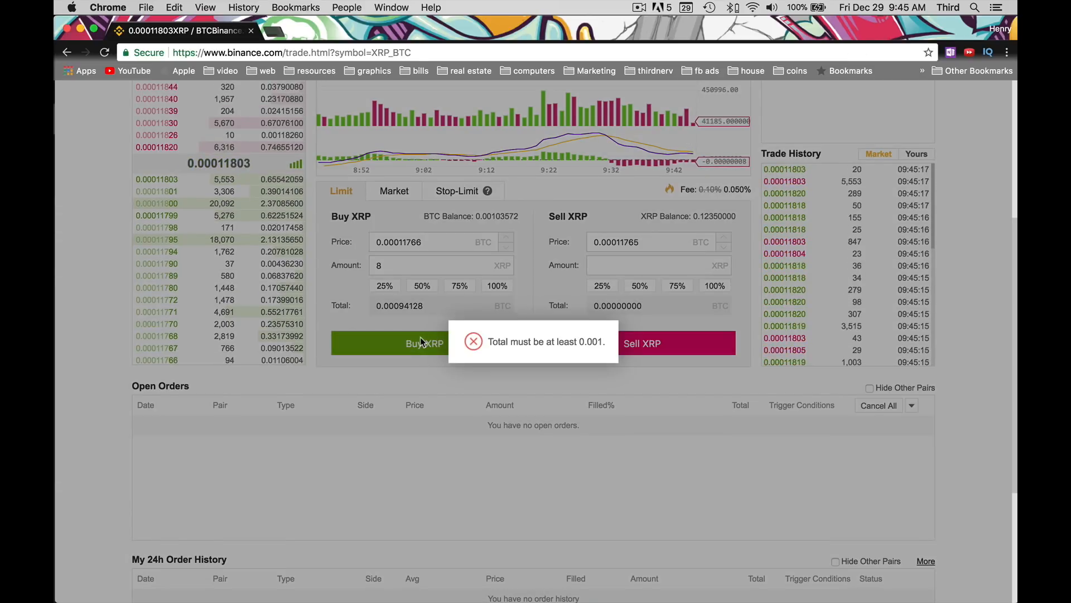